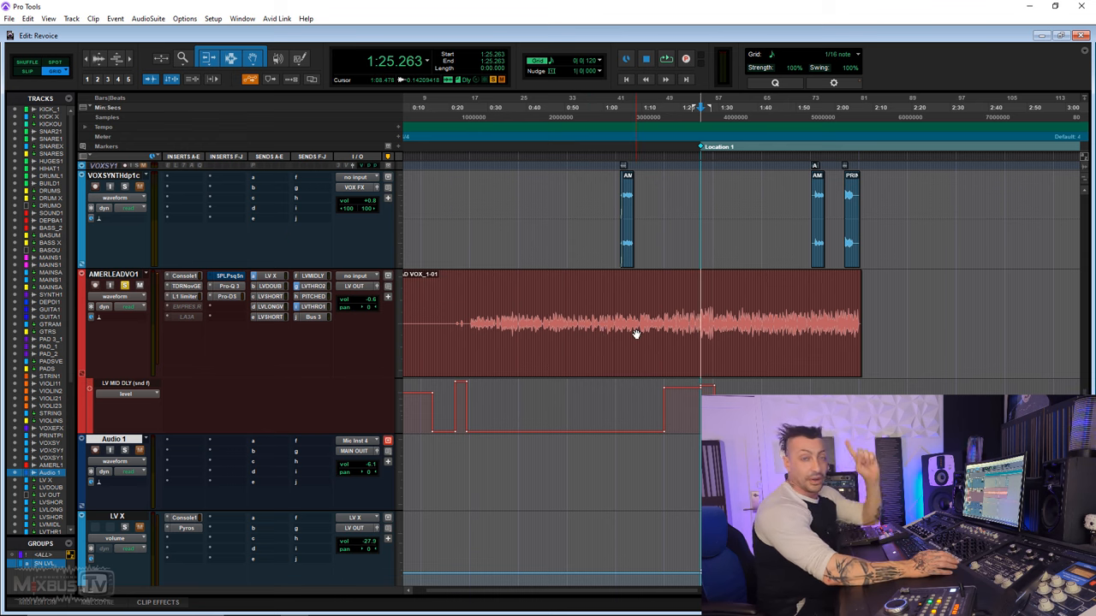
Open Revoice Pro Quick Doubler from AudioSuite > Synchro Arts.
{"action": "scroll", "scroll_direction": "down", "scroll_amount": 3}
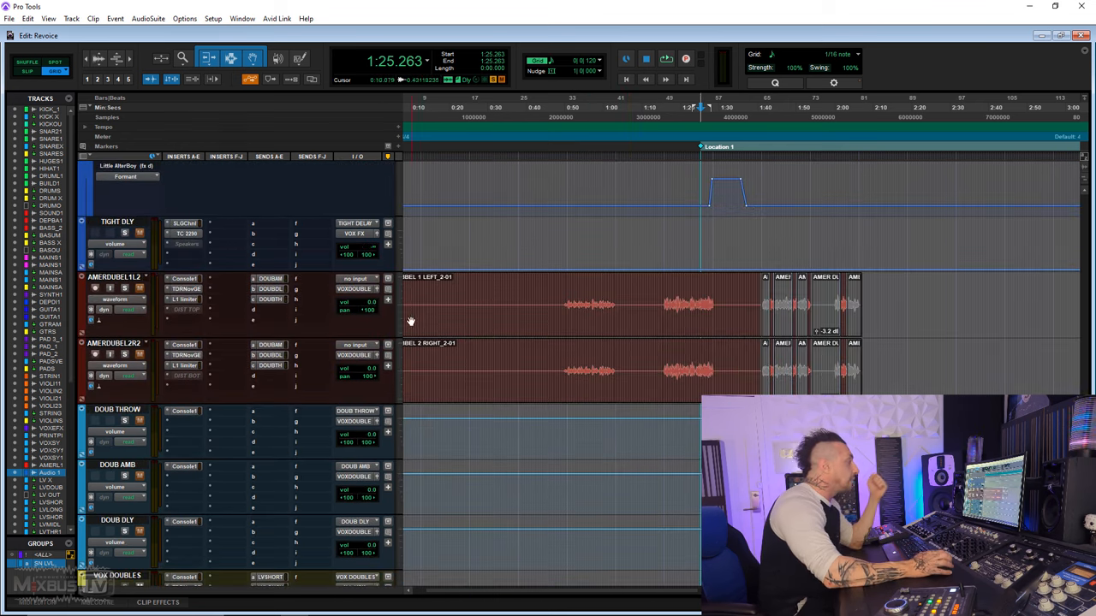
{"action": "scroll", "scroll_direction": "down", "scroll_amount": 3}
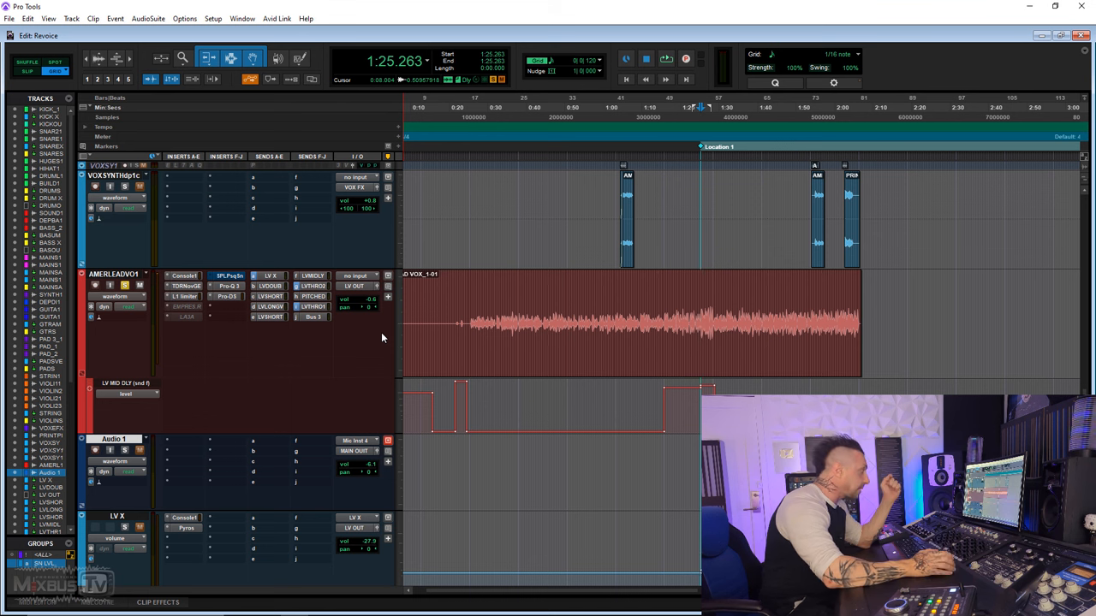
{"action": "left_click", "coordinate": [671, 54]}
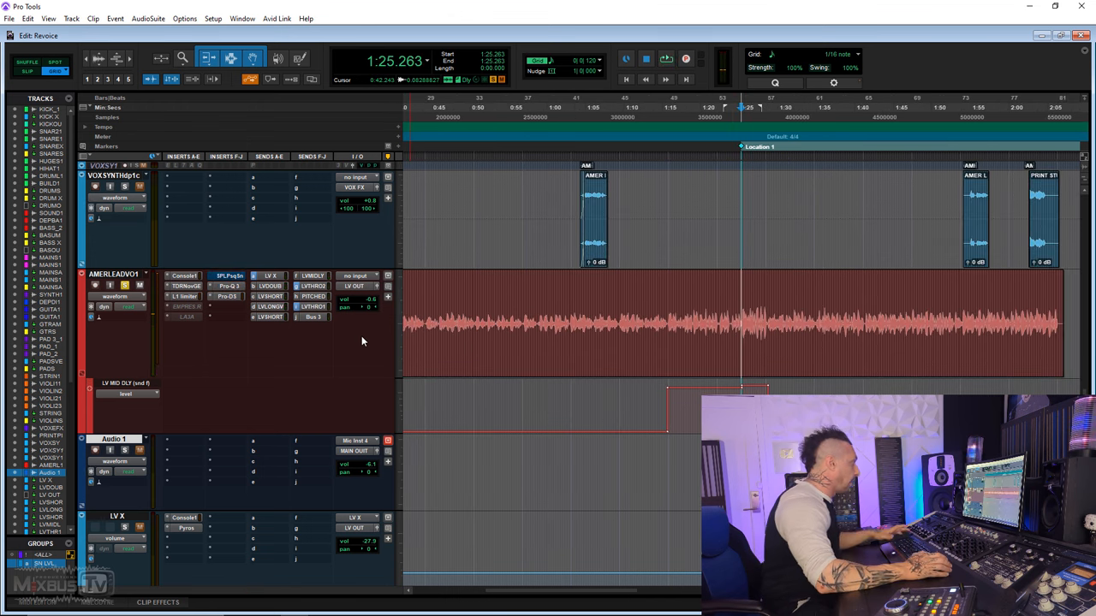
{"action": "left_click", "coordinate": [157, 18]}
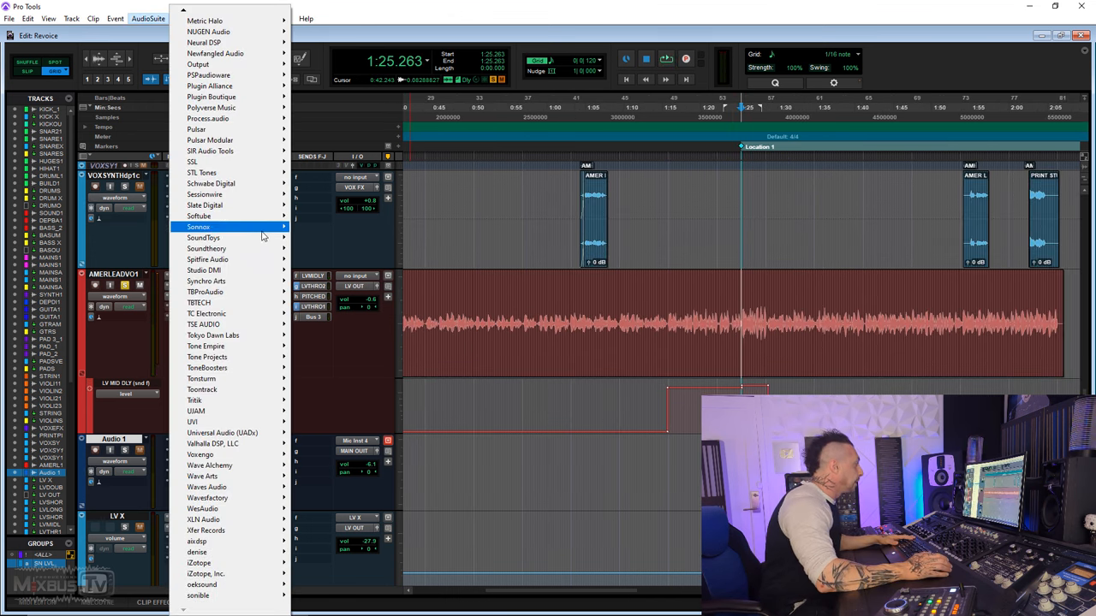
{"action": "mouse_move", "coordinate": [206, 281]}
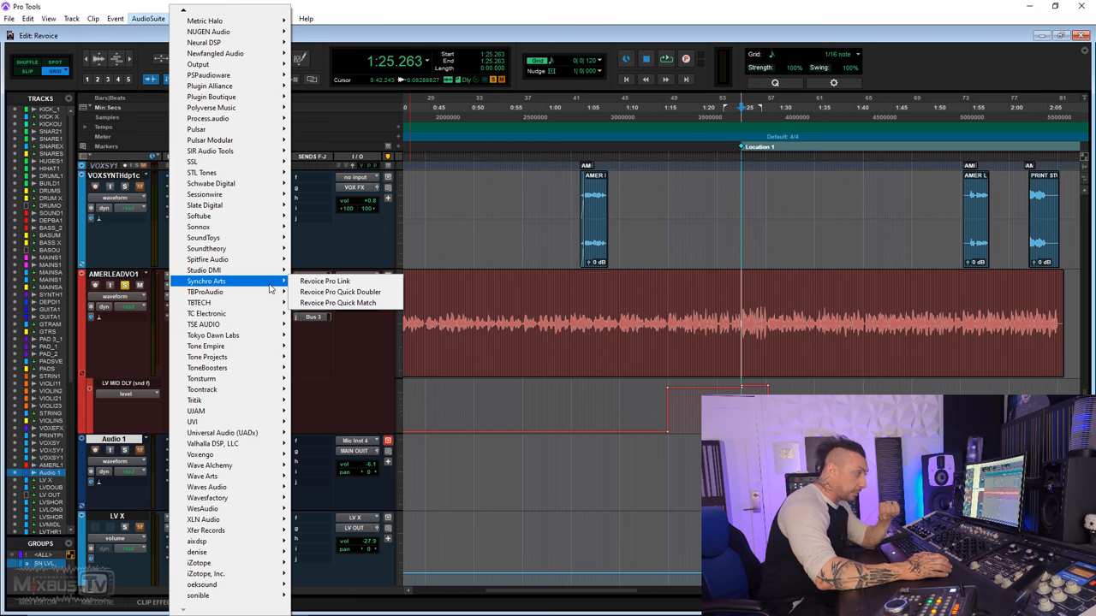
{"action": "mouse_move", "coordinate": [345, 292]}
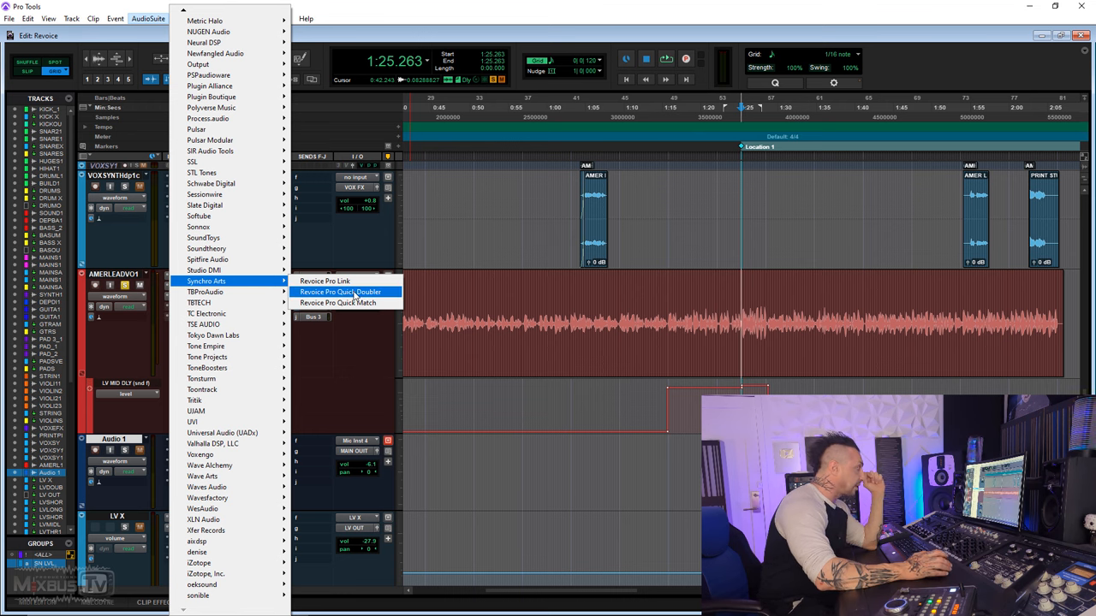
{"action": "left_click", "coordinate": [340, 292]}
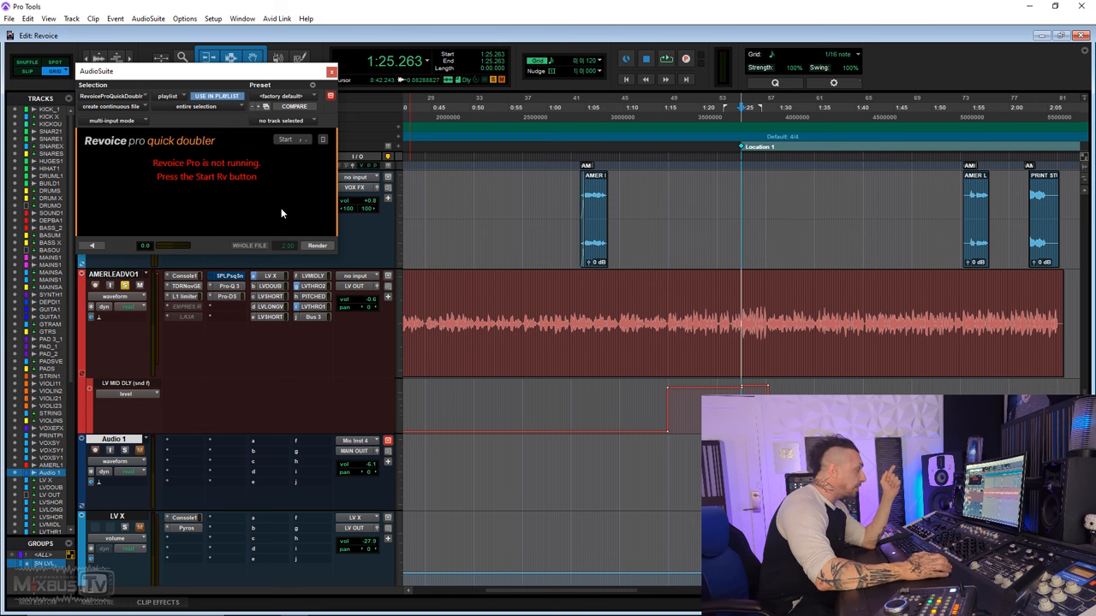
Launch Revoice Pro from the Quick Doubler's Start Rv button.
{"action": "left_click", "coordinate": [285, 138]}
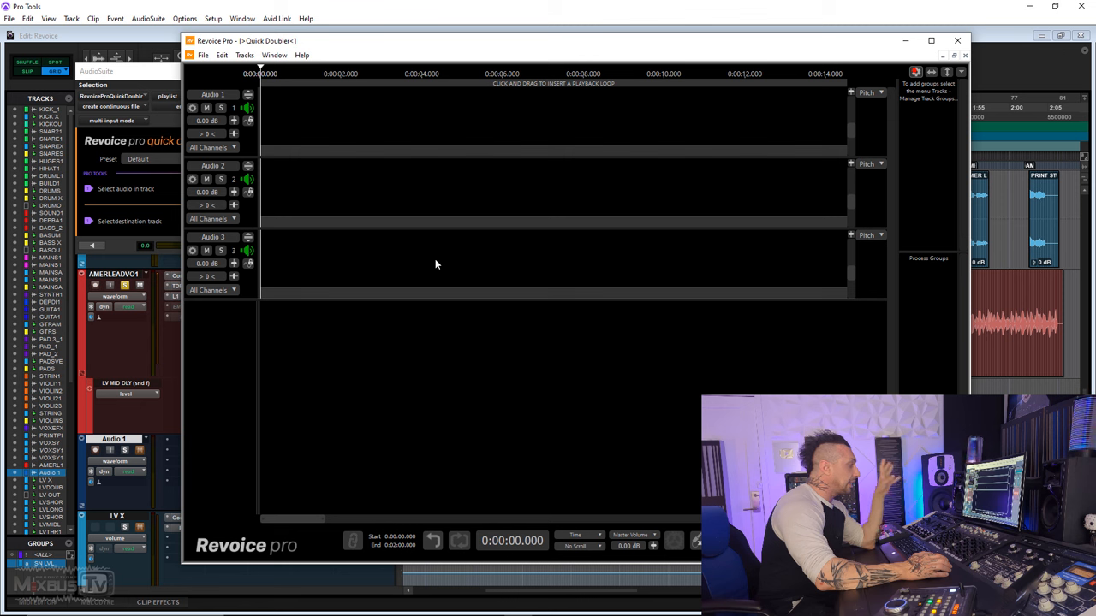
{"action": "mouse_move", "coordinate": [481, 250]}
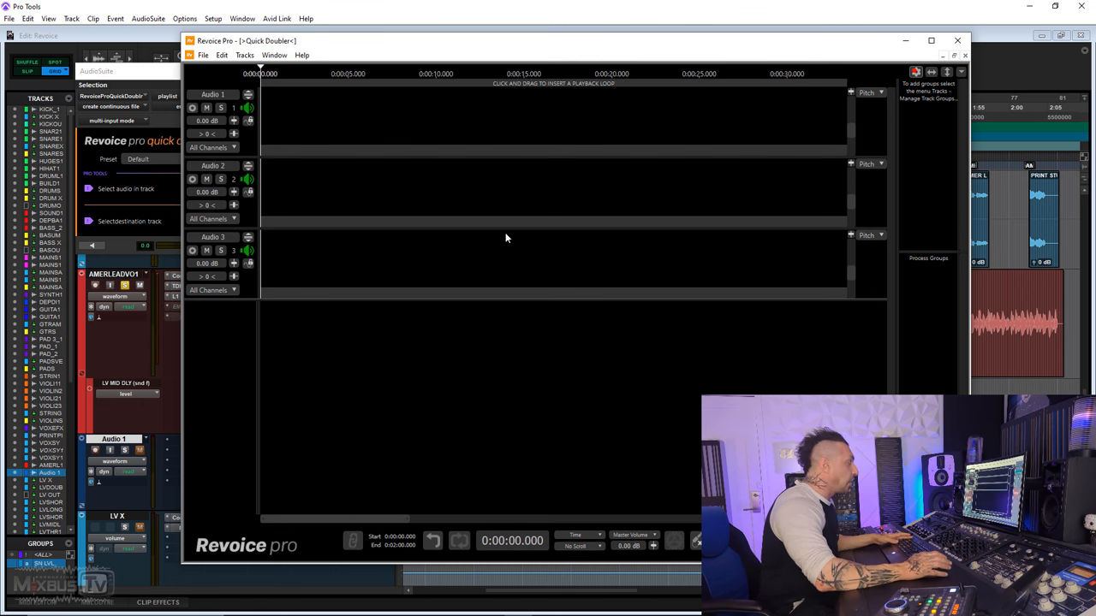
{"action": "mouse_move", "coordinate": [163, 77]}
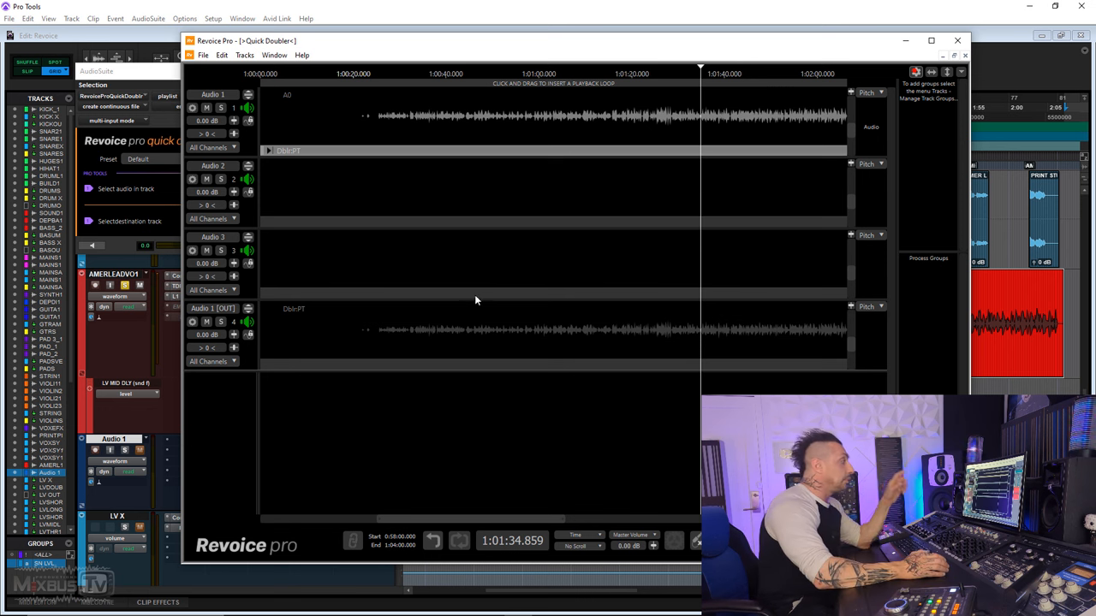
{"action": "mouse_move", "coordinate": [512, 341]}
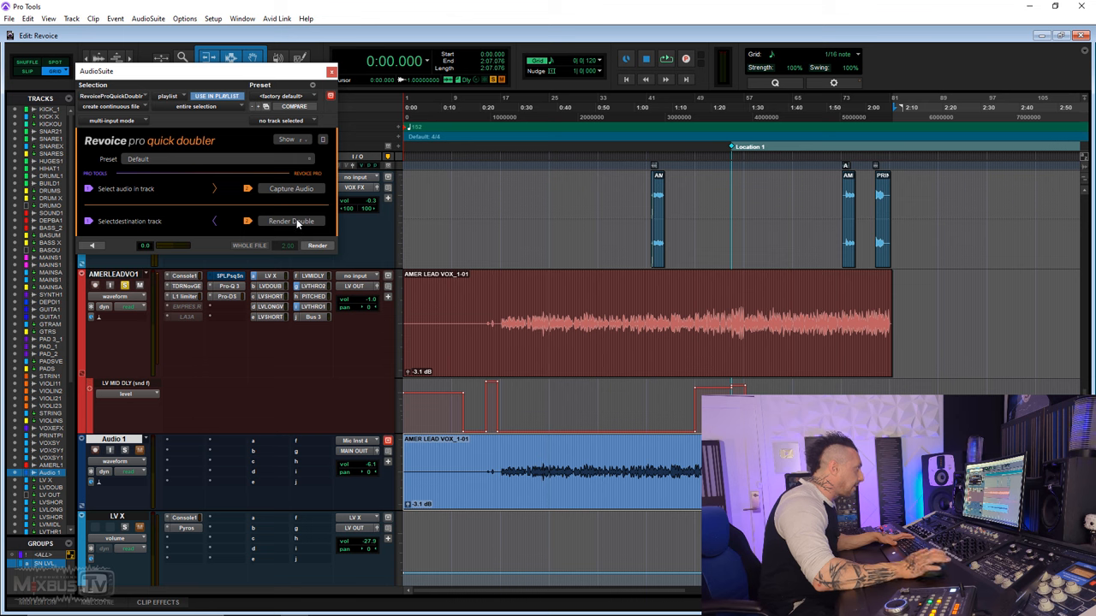
Render the double onto Audio 1 and add Mod Delay III (mono) with adjusted delay time.
{"action": "left_click", "coordinate": [291, 221]}
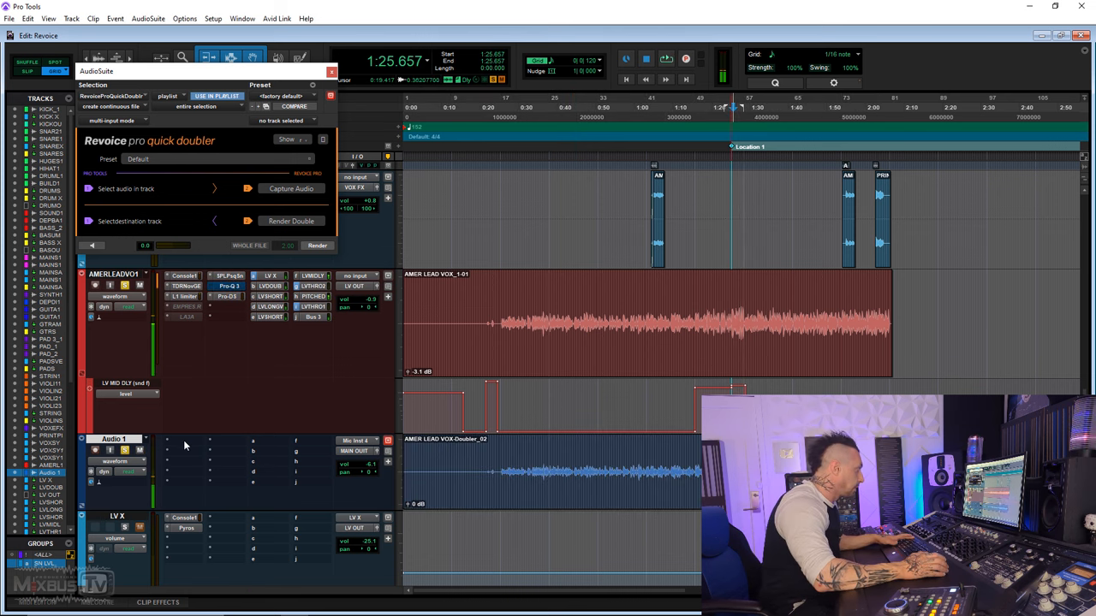
{"action": "type", "text": "mod"}
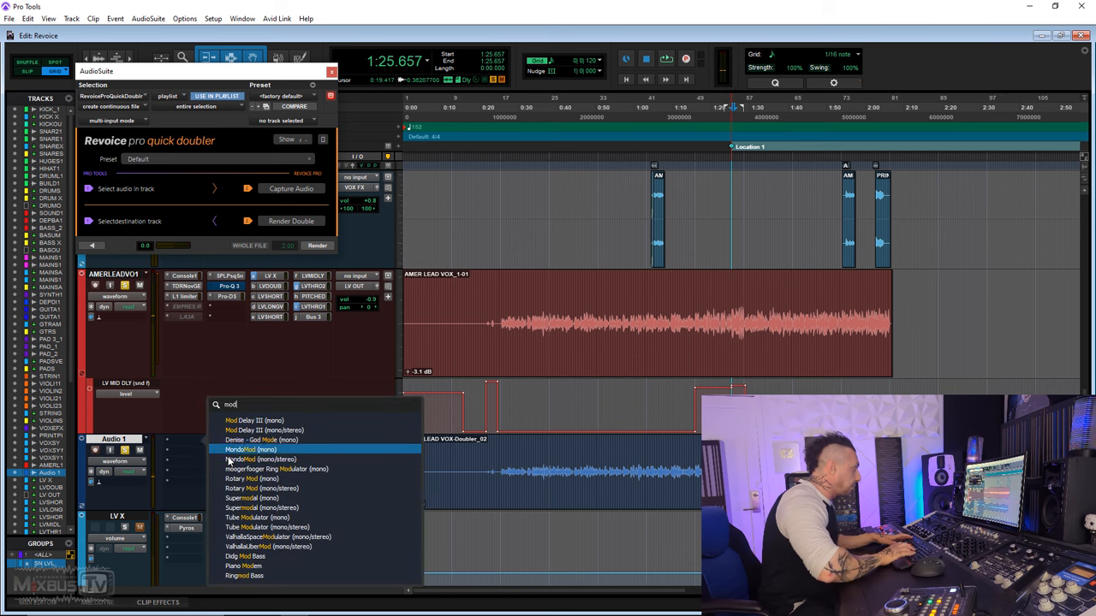
{"action": "left_click", "coordinate": [257, 415]}
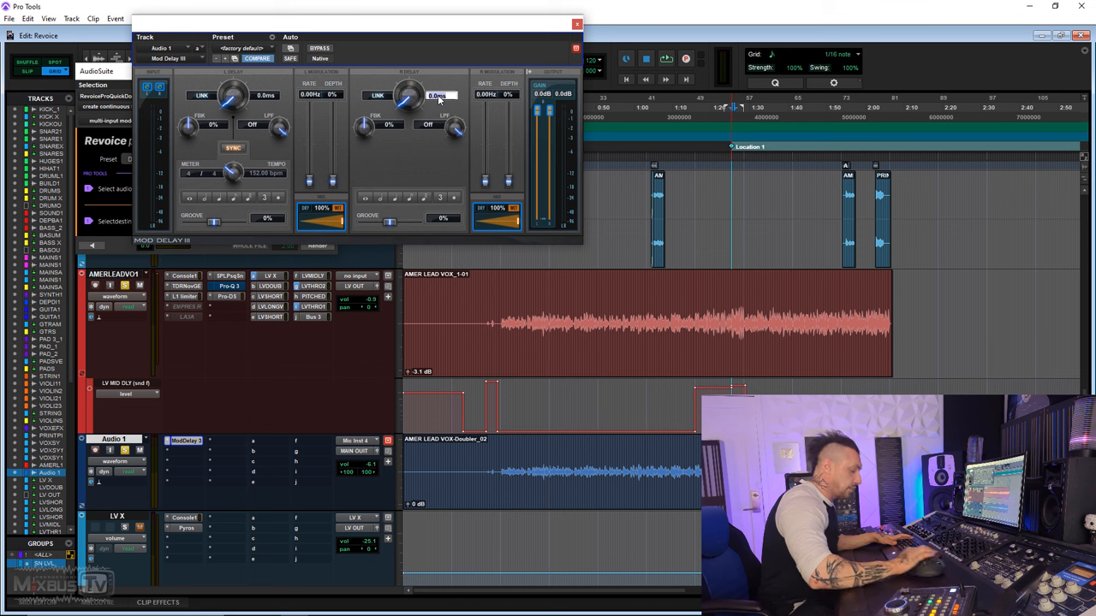
{"action": "left_click_drag", "start_coordinate": [441, 95], "coordinate": [441, 82]}
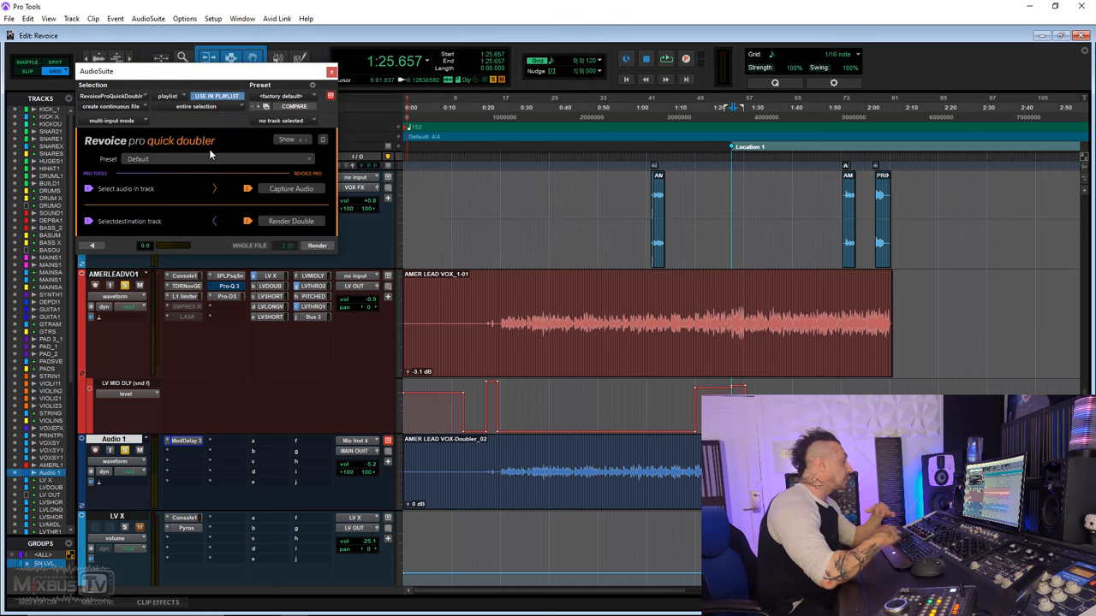
{"action": "mouse_move", "coordinate": [363, 349]}
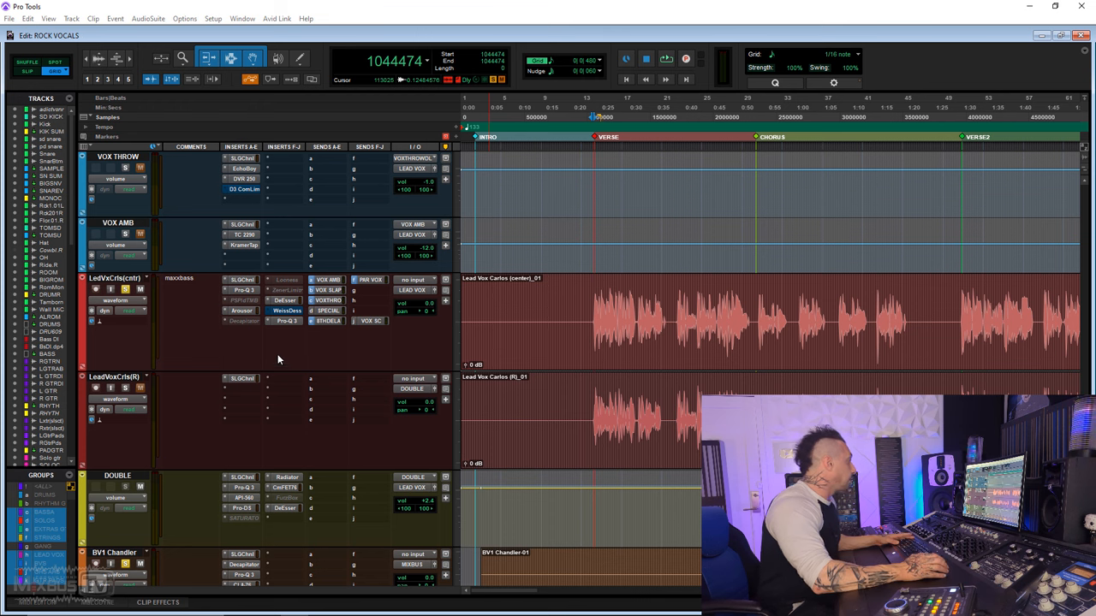
{"action": "mouse_move", "coordinate": [282, 373]}
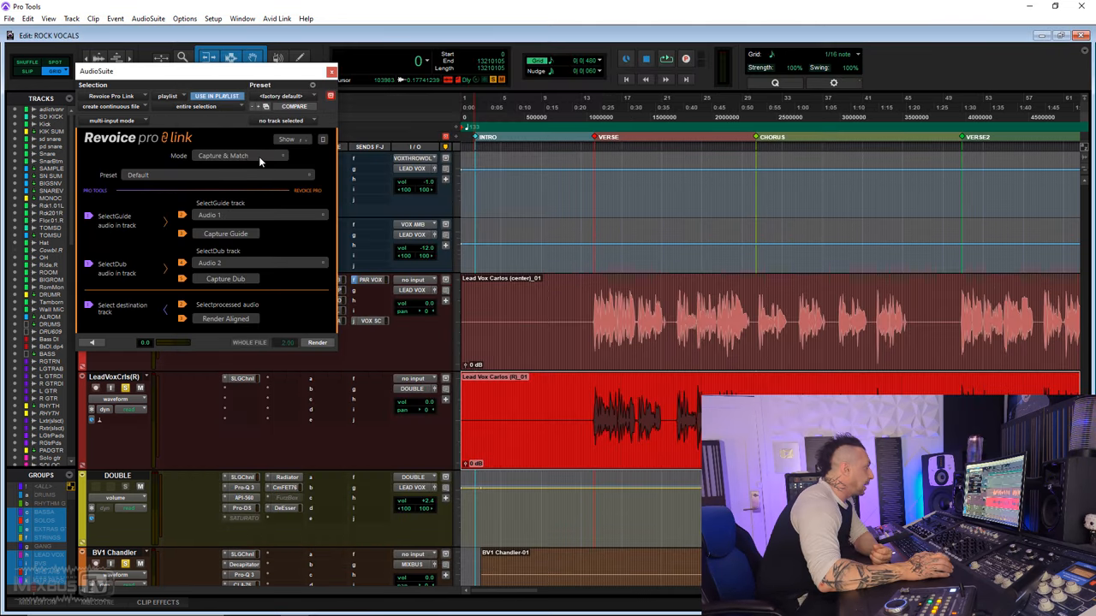
{"action": "left_click", "coordinate": [240, 156]}
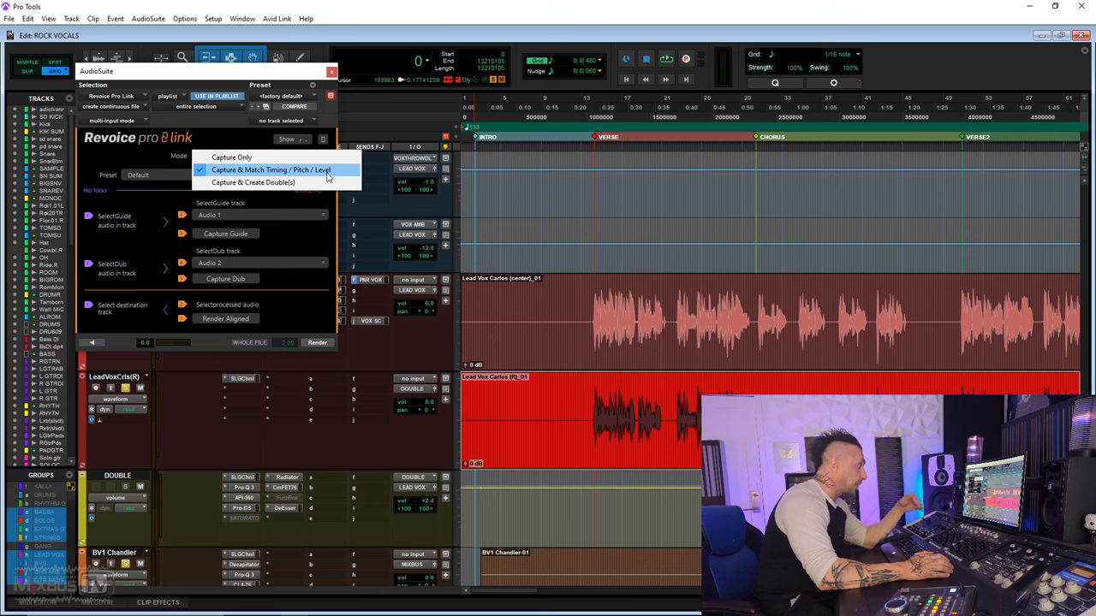
{"action": "mouse_move", "coordinate": [257, 182]}
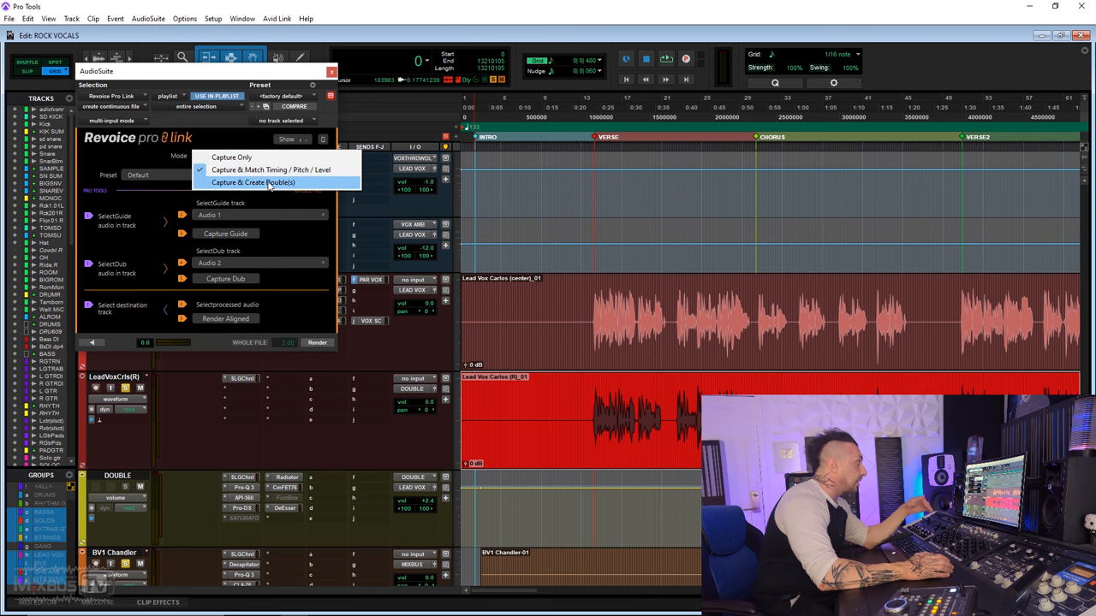
{"action": "left_click", "coordinate": [271, 170]}
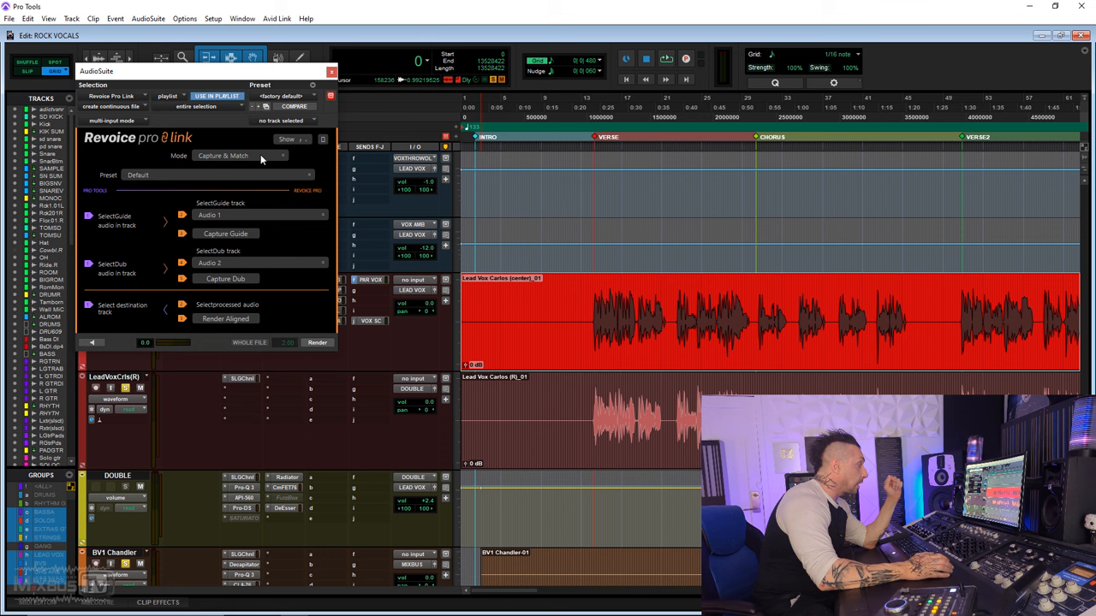
{"action": "left_click", "coordinate": [214, 175]}
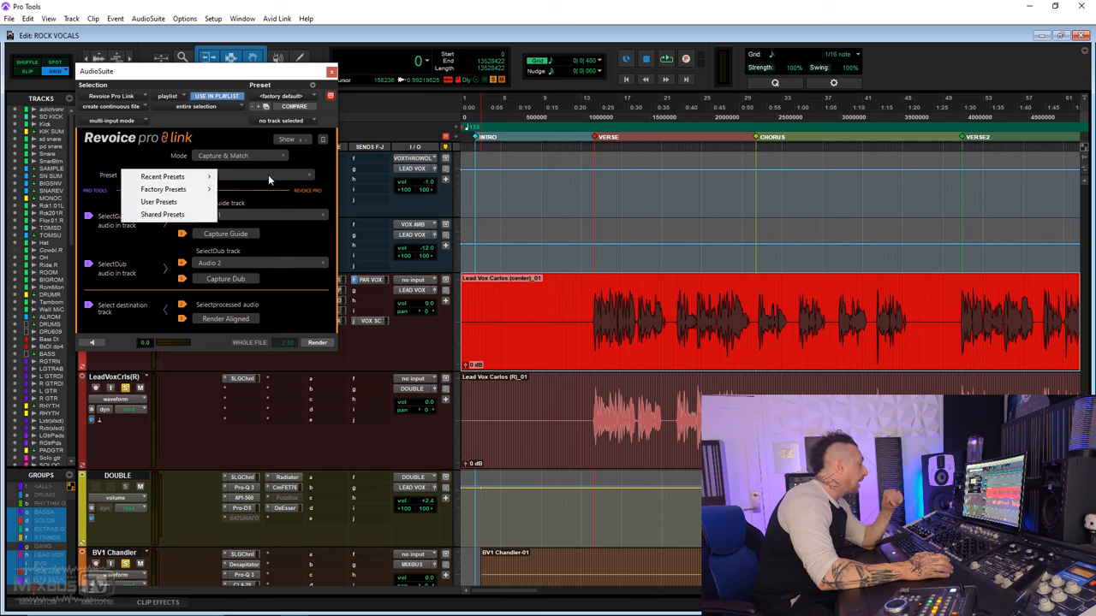
{"action": "mouse_move", "coordinate": [164, 189]}
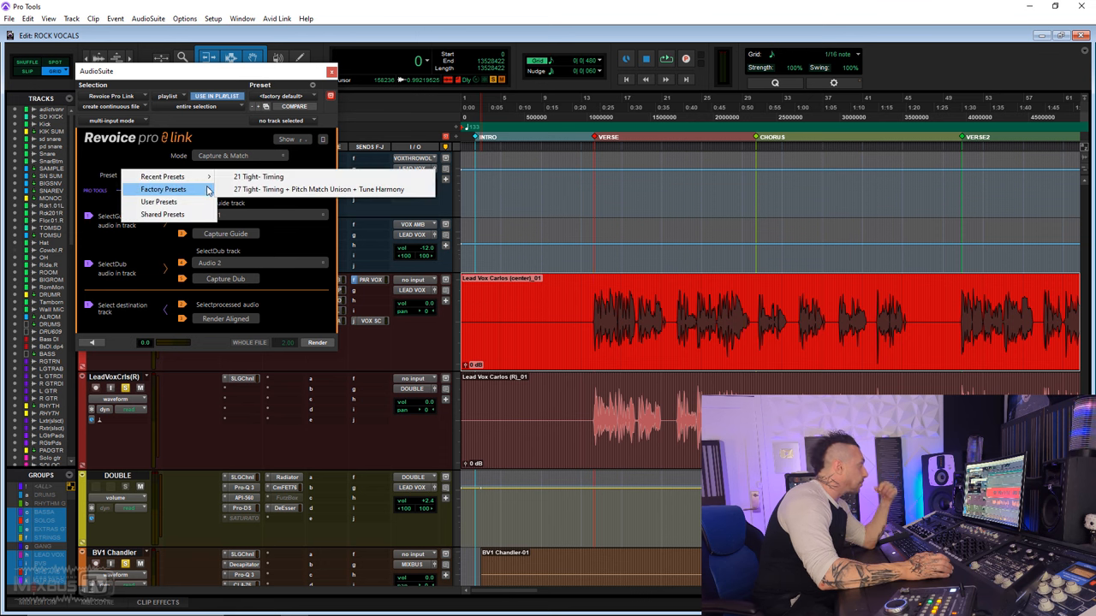
{"action": "left_click", "coordinate": [163, 189]}
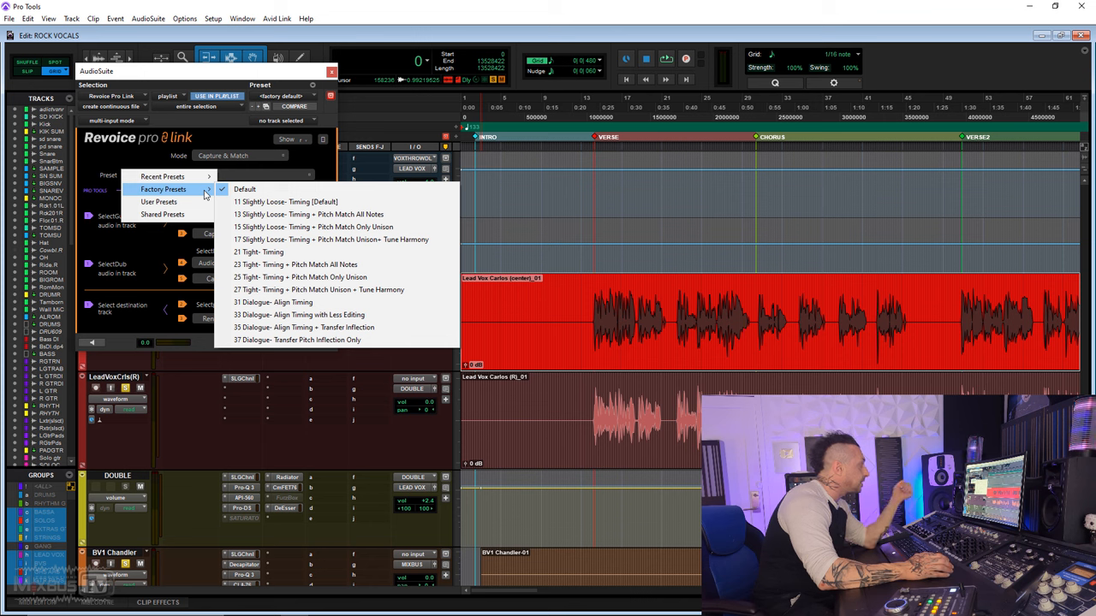
{"action": "mouse_move", "coordinate": [285, 202]}
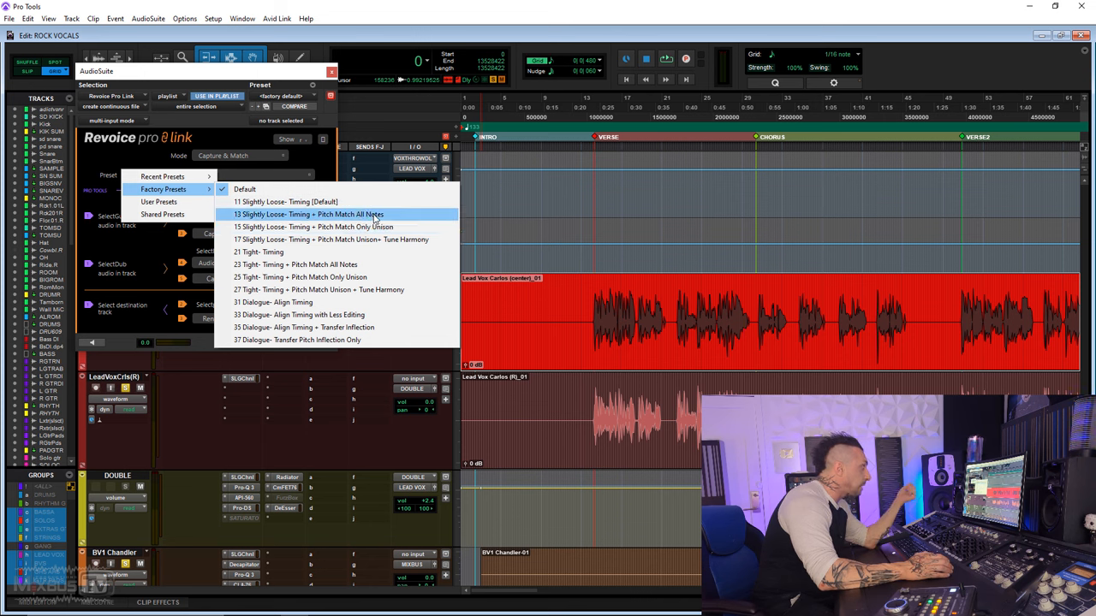
{"action": "mouse_move", "coordinate": [340, 227]}
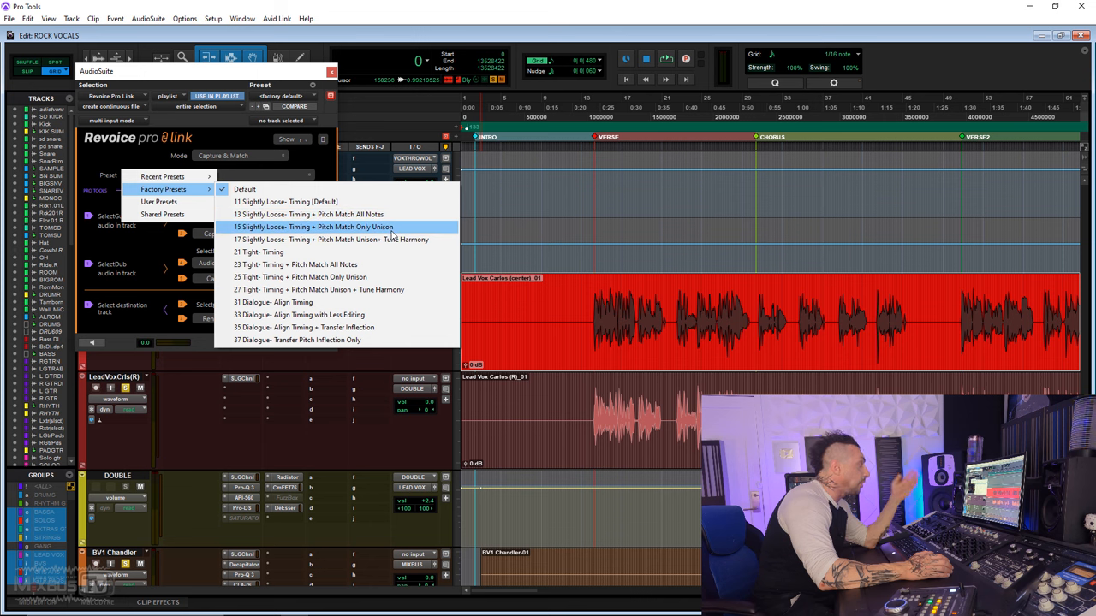
{"action": "mouse_move", "coordinate": [394, 240]}
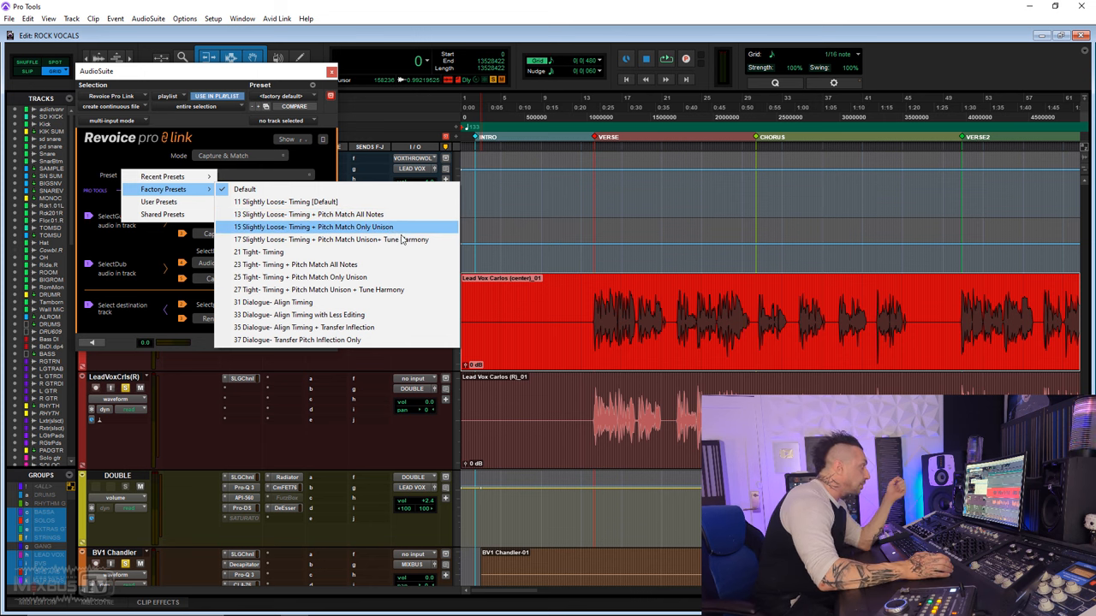
{"action": "mouse_move", "coordinate": [415, 239]}
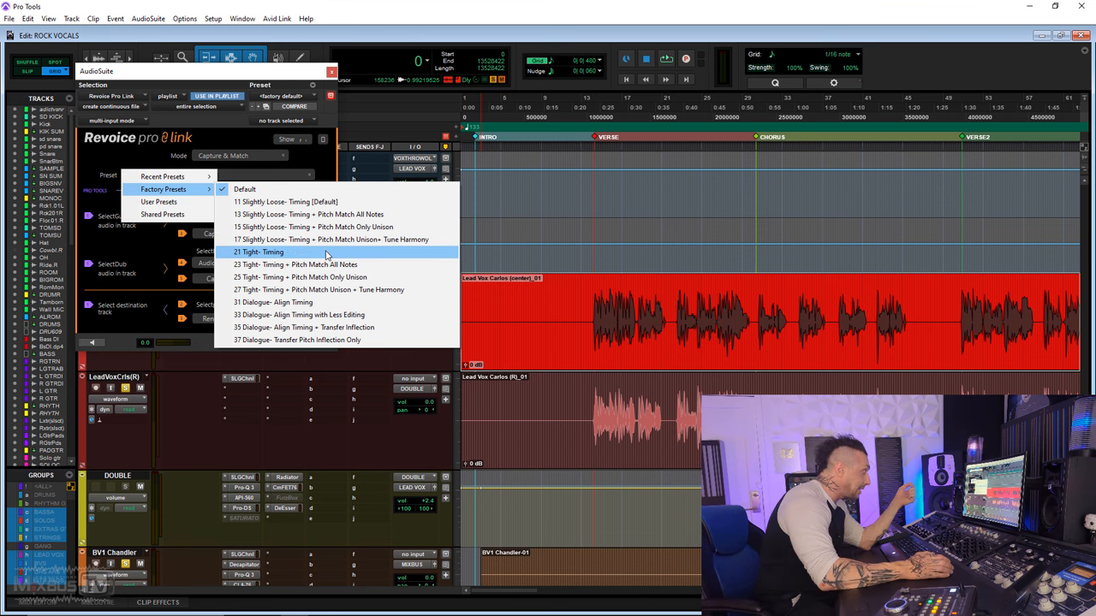
{"action": "mouse_move", "coordinate": [346, 265]}
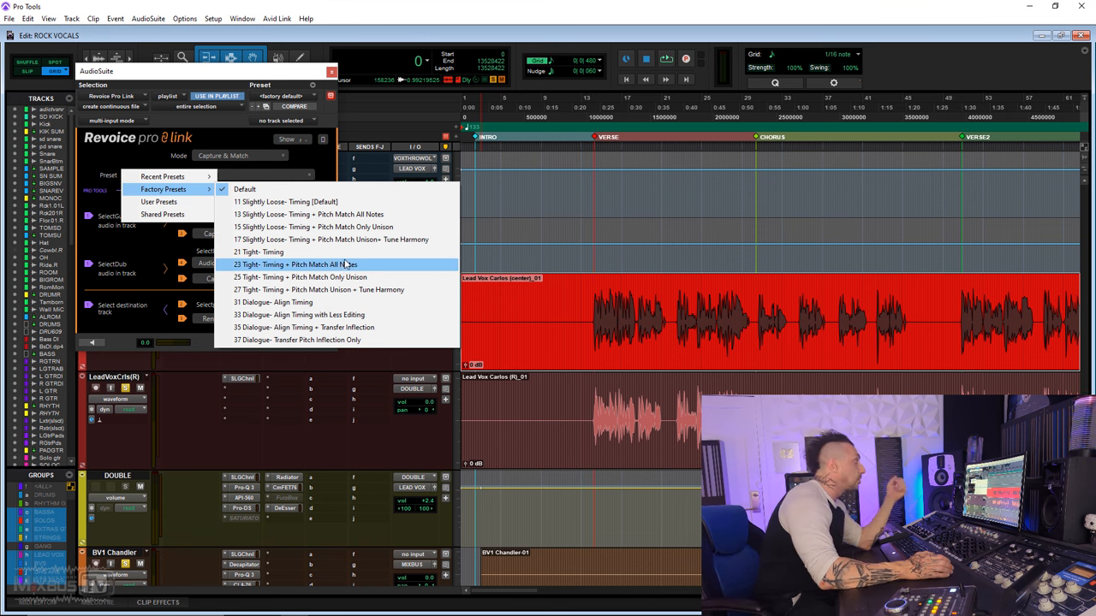
{"action": "mouse_move", "coordinate": [374, 214]}
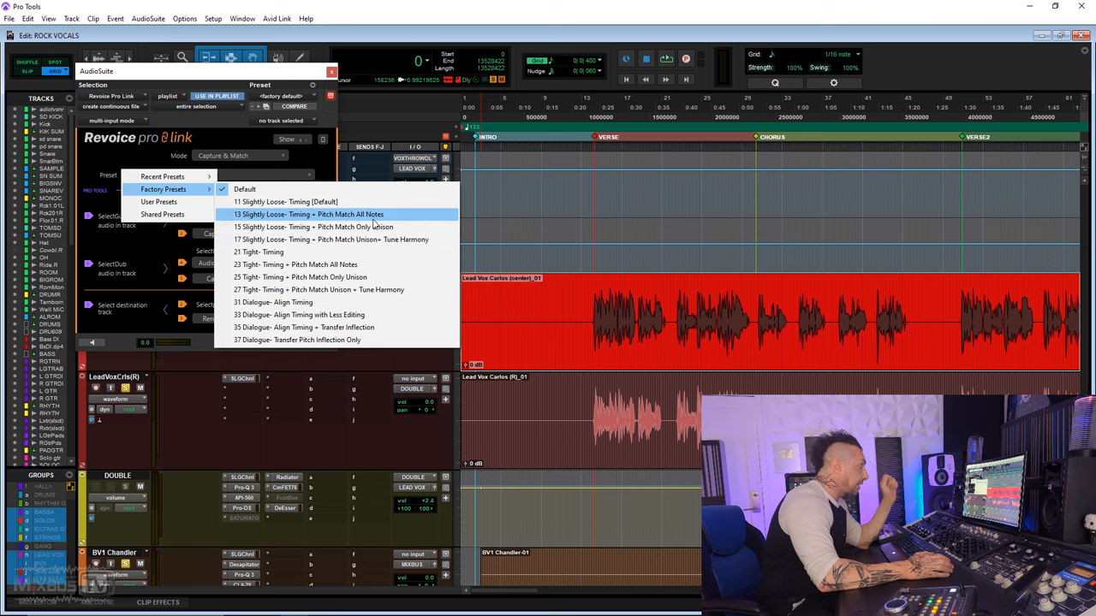
{"action": "mouse_move", "coordinate": [291, 201]}
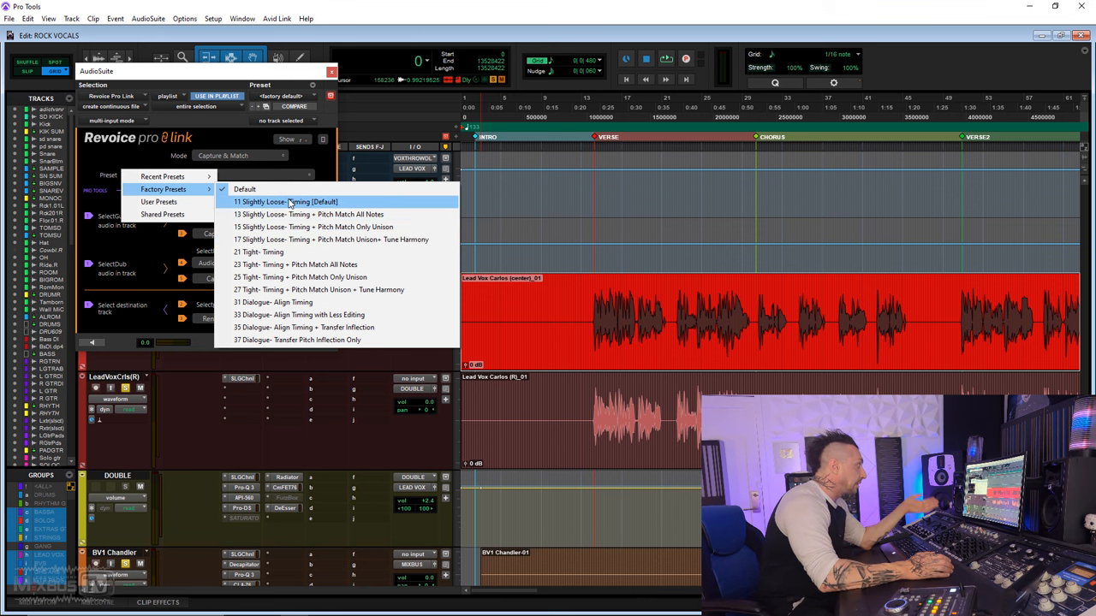
{"action": "mouse_move", "coordinate": [338, 204]}
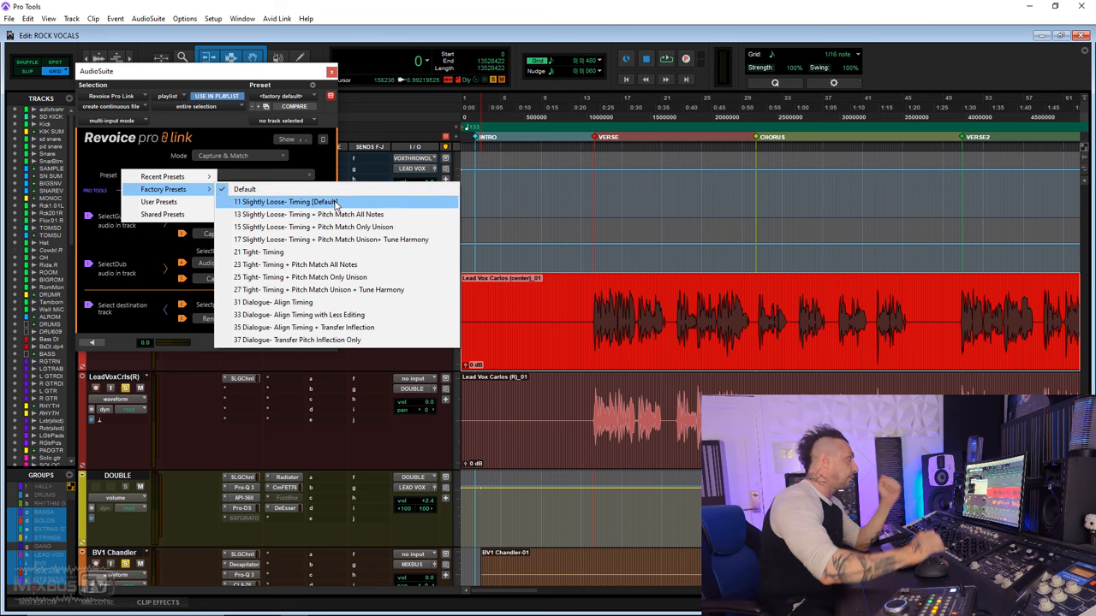
{"action": "mouse_move", "coordinate": [418, 214]}
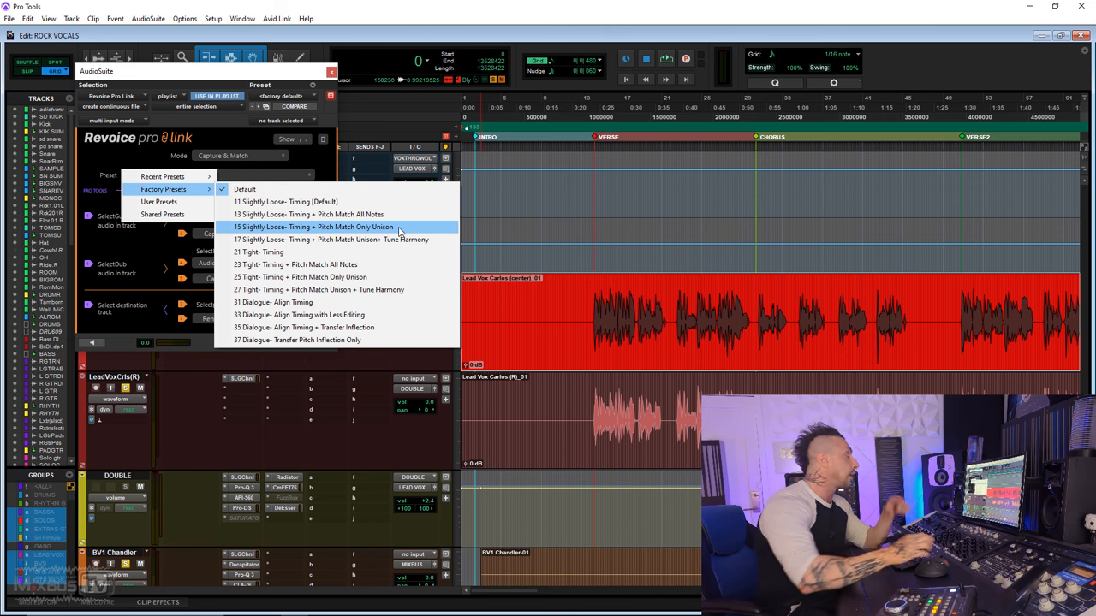
{"action": "mouse_move", "coordinate": [428, 240]}
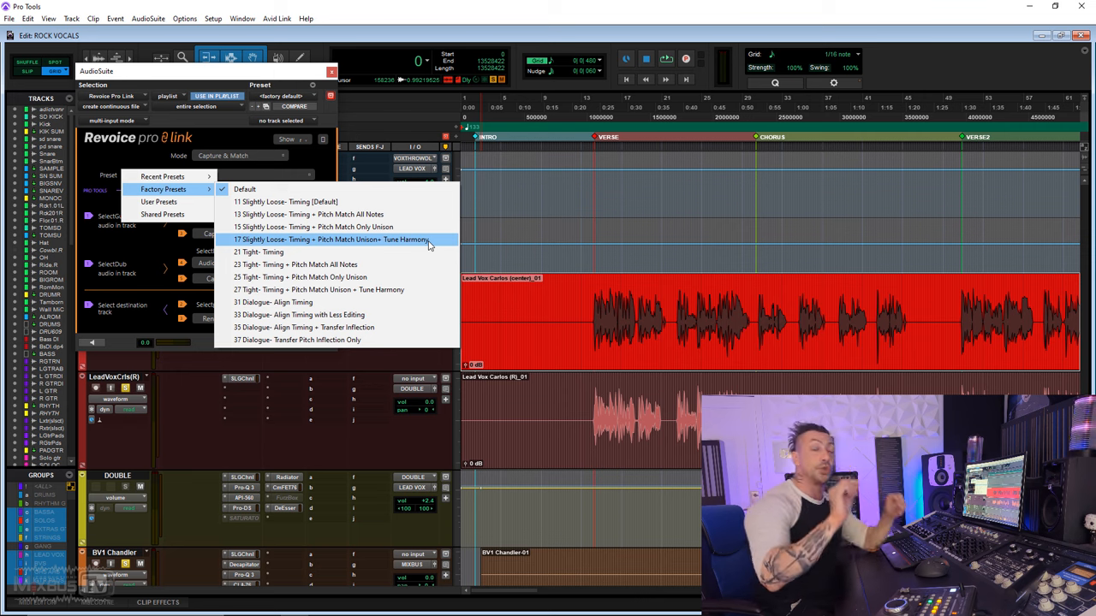
{"action": "left_click", "coordinate": [245, 189]}
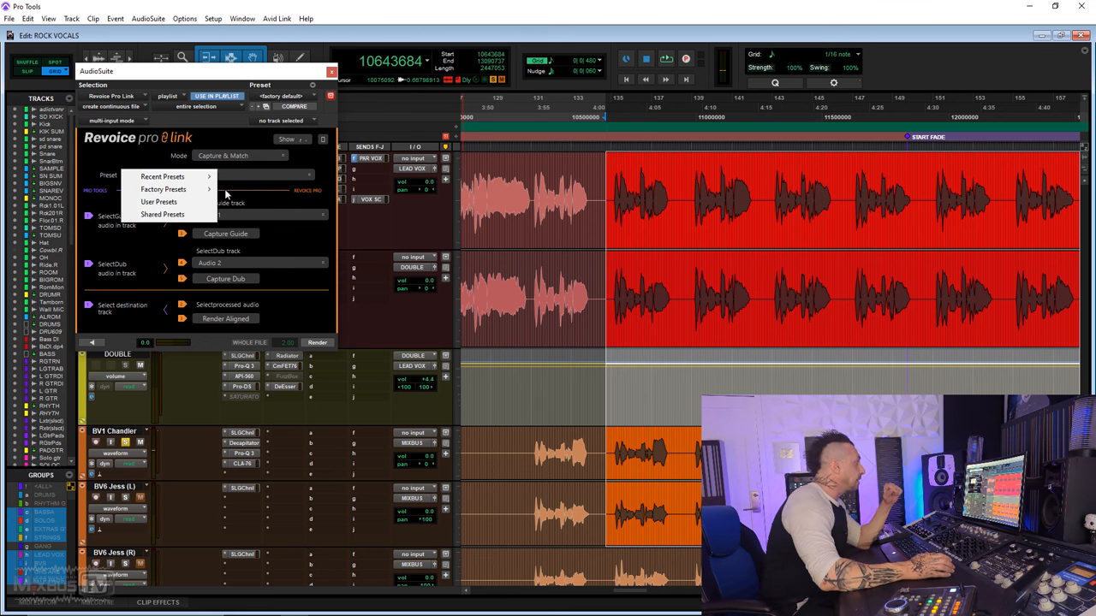
{"action": "left_click", "coordinate": [162, 189]}
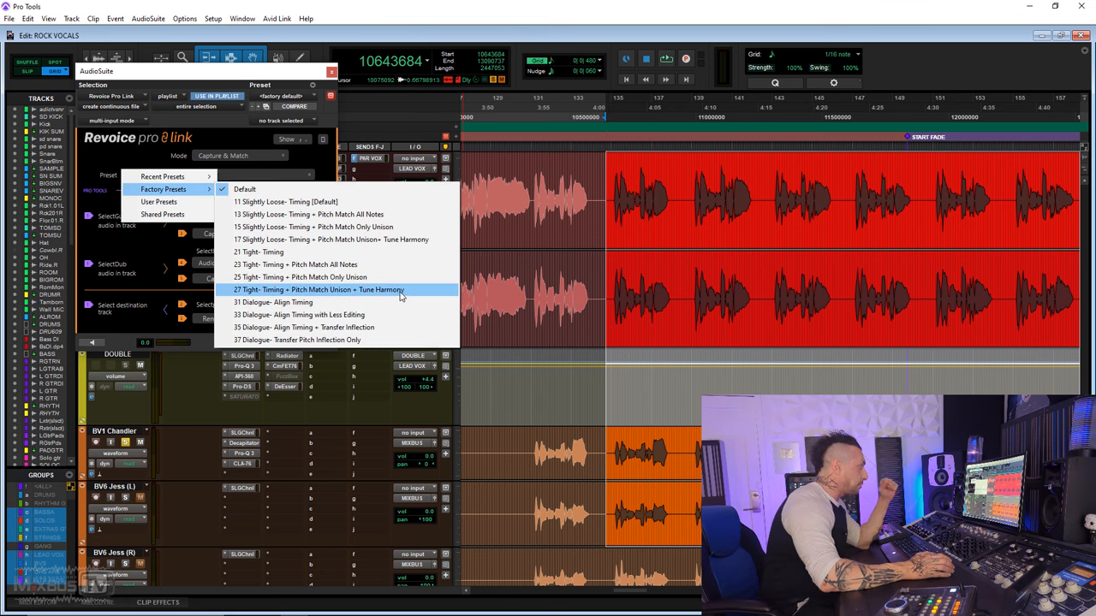
{"action": "mouse_move", "coordinate": [410, 295]}
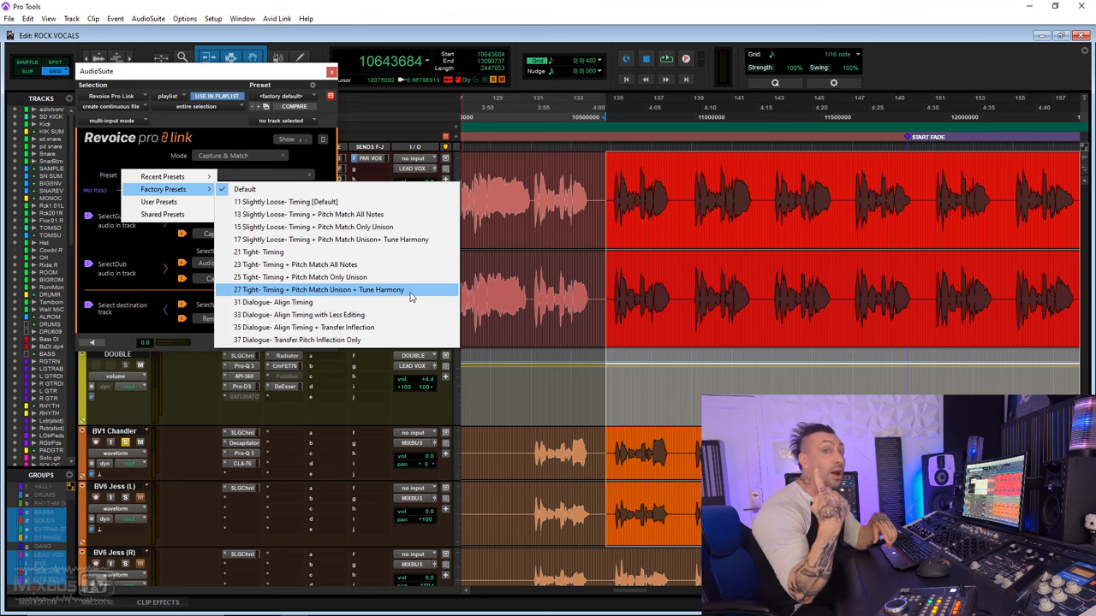
{"action": "left_click", "coordinate": [245, 189]}
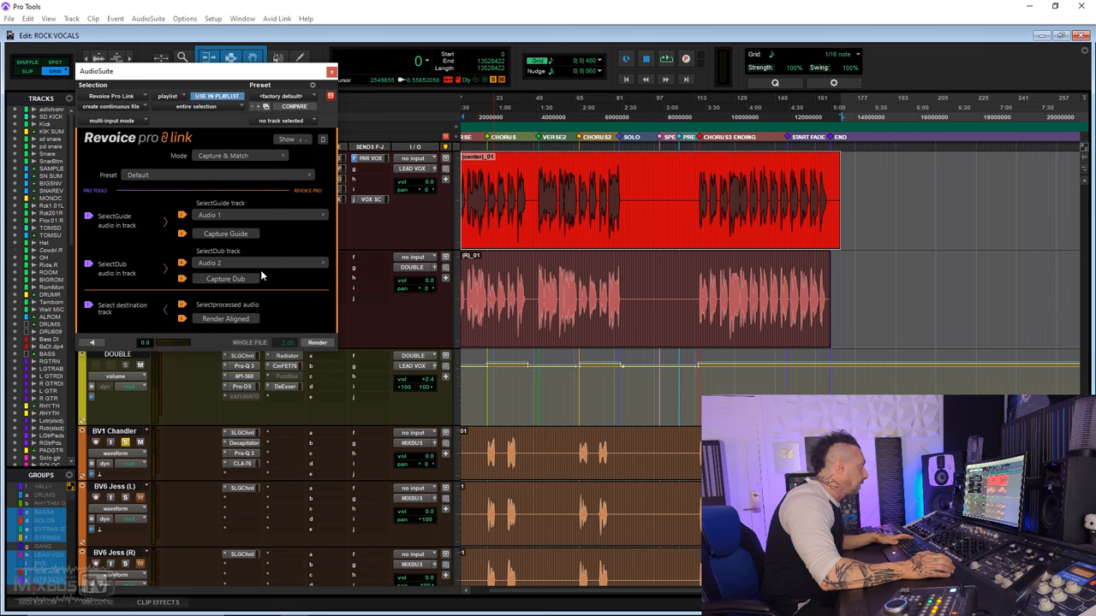
{"action": "left_click", "coordinate": [317, 341]}
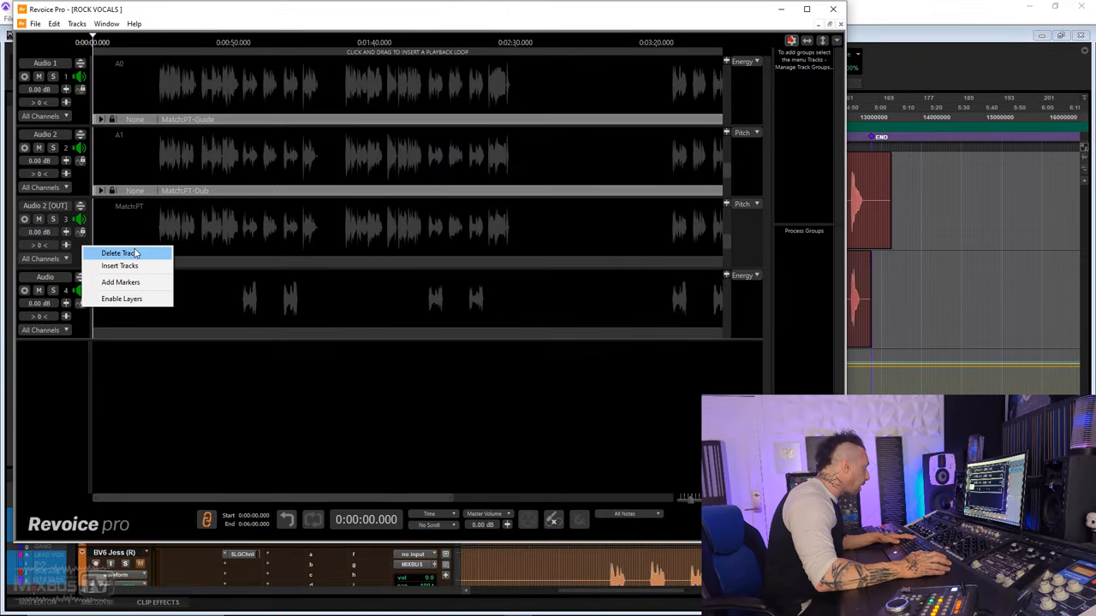
Delete the old Audio 2 [OUT] track and start adding a new process.
{"action": "left_click", "coordinate": [119, 252]}
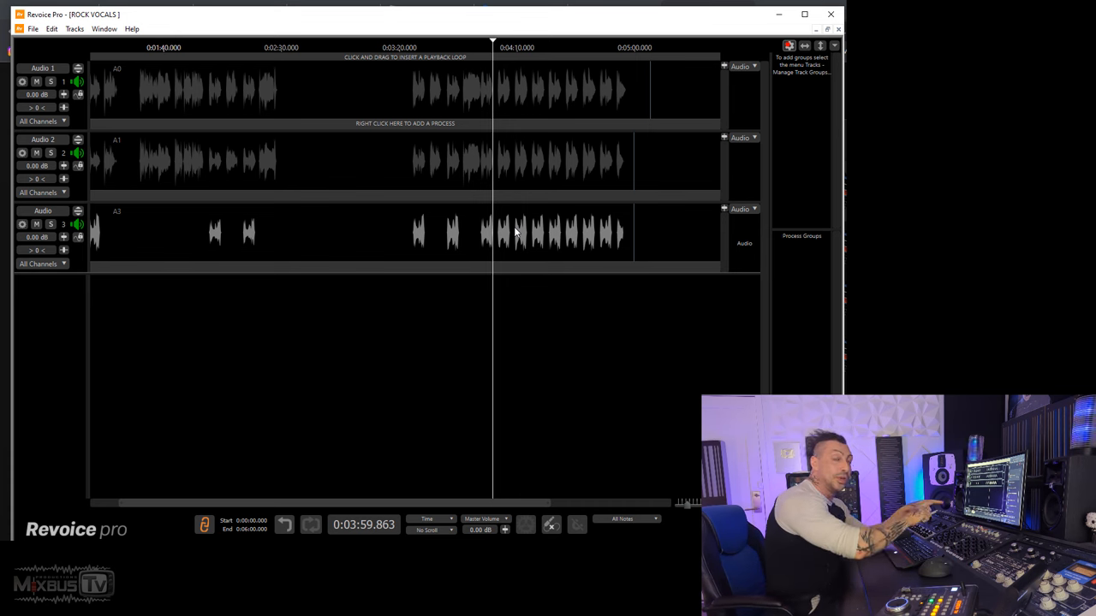
{"action": "right_click", "coordinate": [411, 124]}
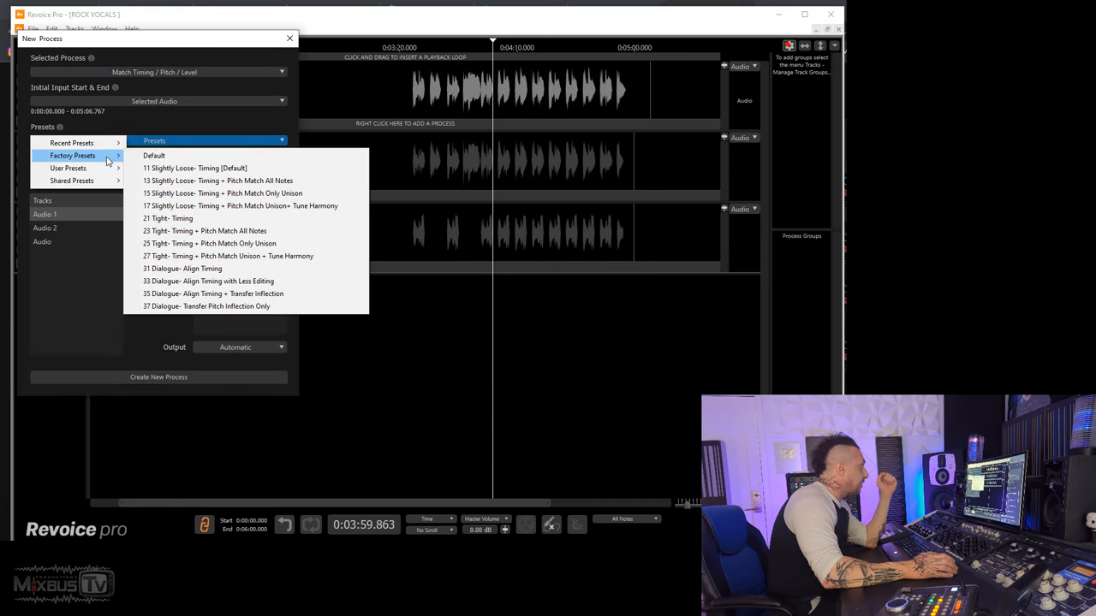
{"action": "mouse_move", "coordinate": [222, 261]}
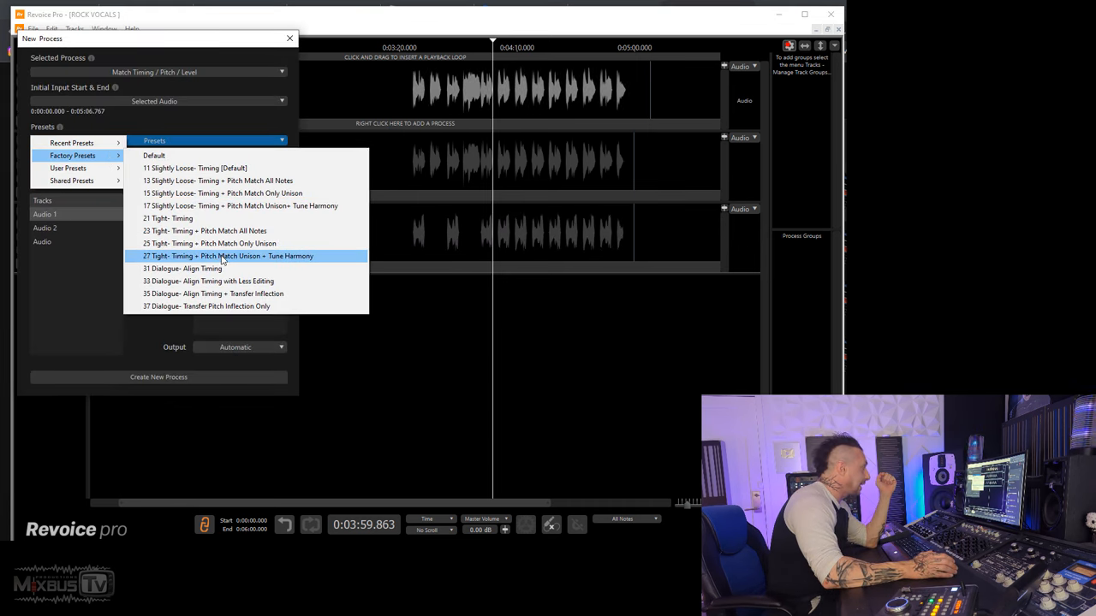
{"action": "mouse_move", "coordinate": [252, 262]}
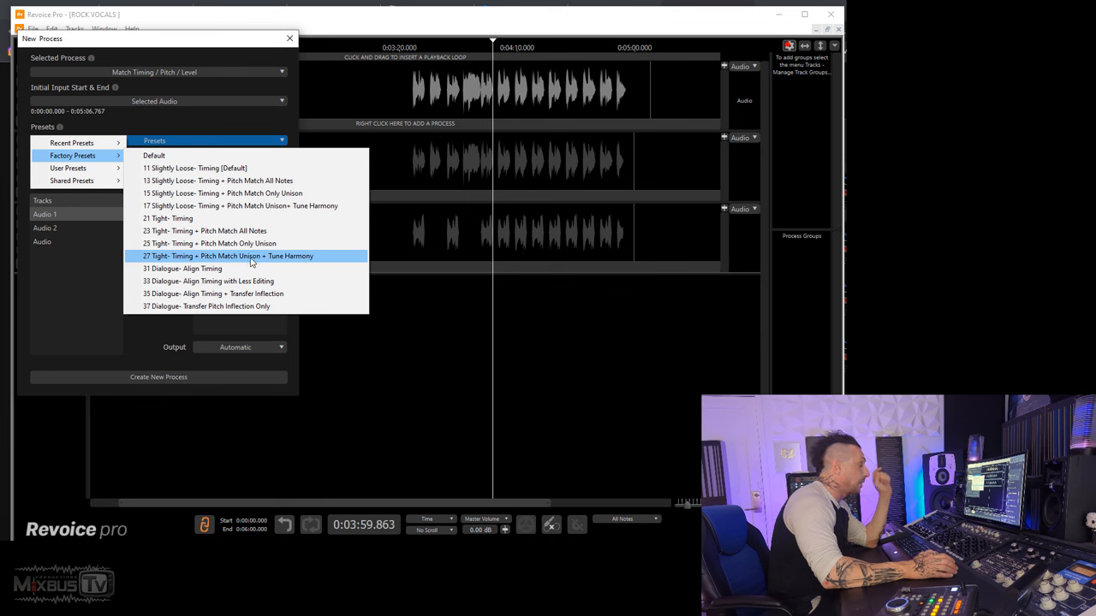
Create a tight timing/unison/harmony Match process, Audio 1 guiding Audio 2, in a new process group.
{"action": "left_click", "coordinate": [228, 256]}
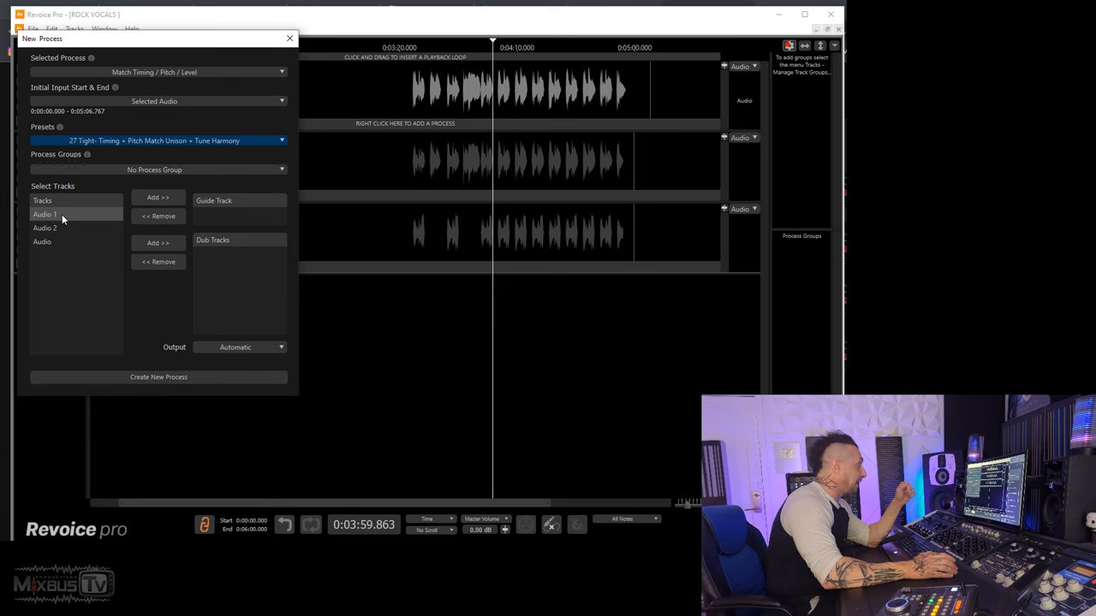
{"action": "left_click", "coordinate": [164, 197]}
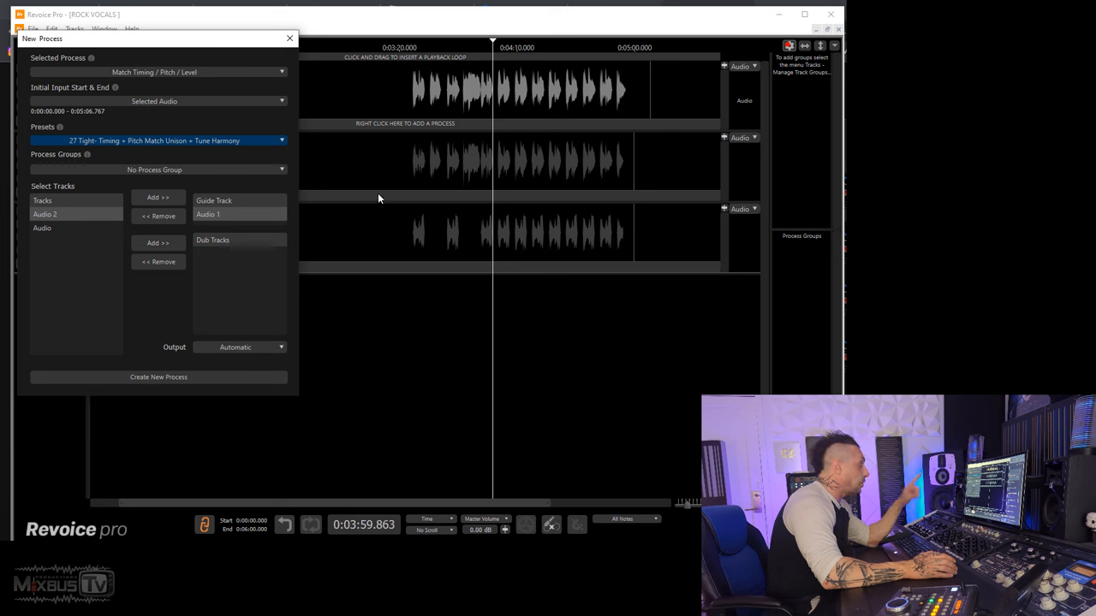
{"action": "left_click", "coordinate": [158, 242]}
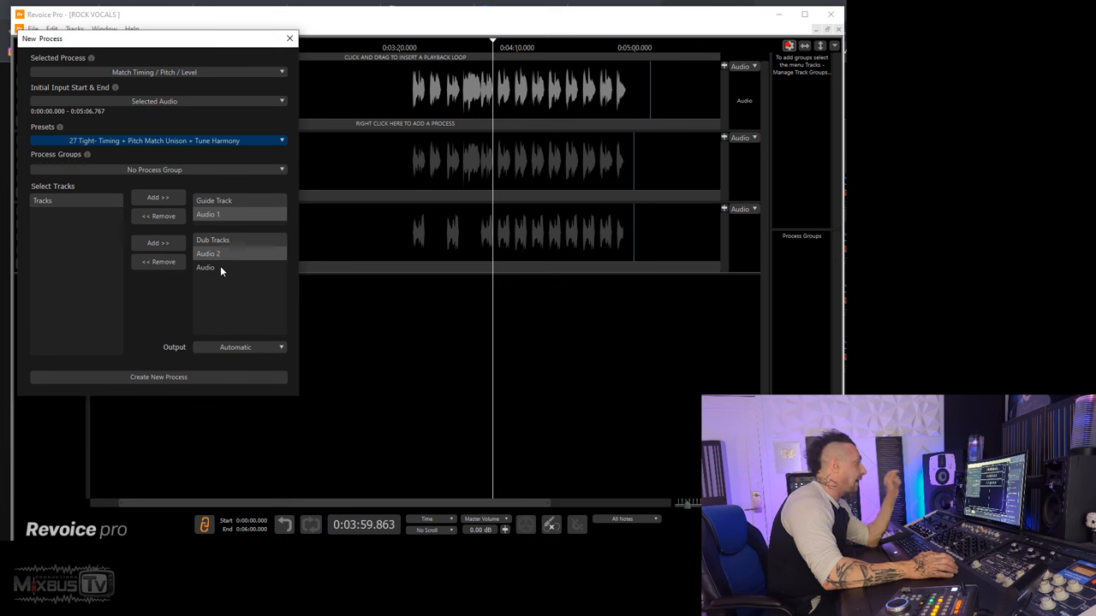
{"action": "mouse_move", "coordinate": [179, 172]}
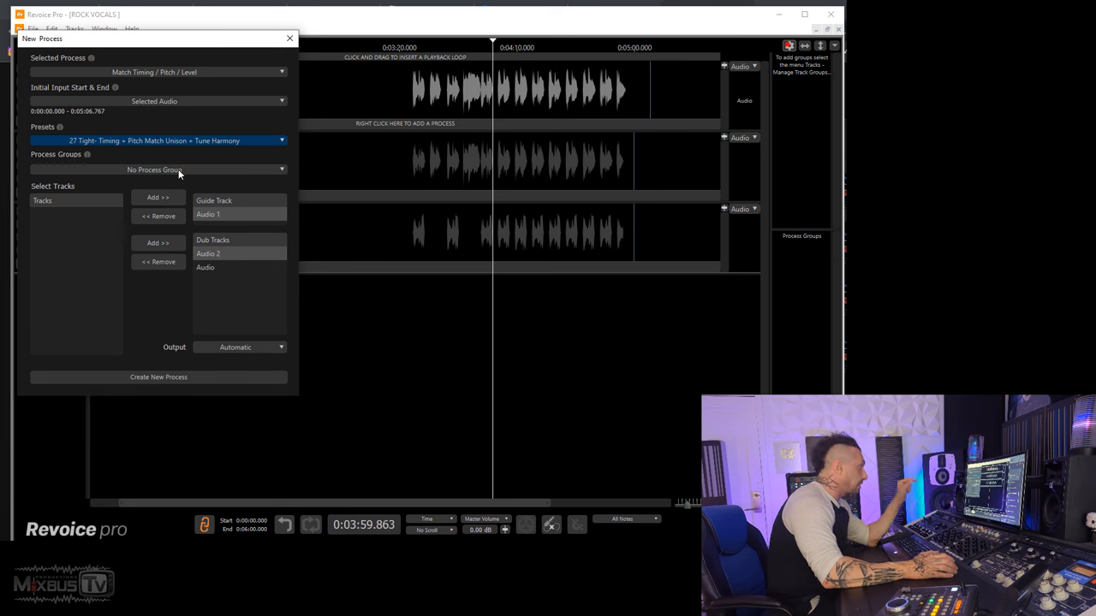
{"action": "left_click", "coordinate": [158, 169]}
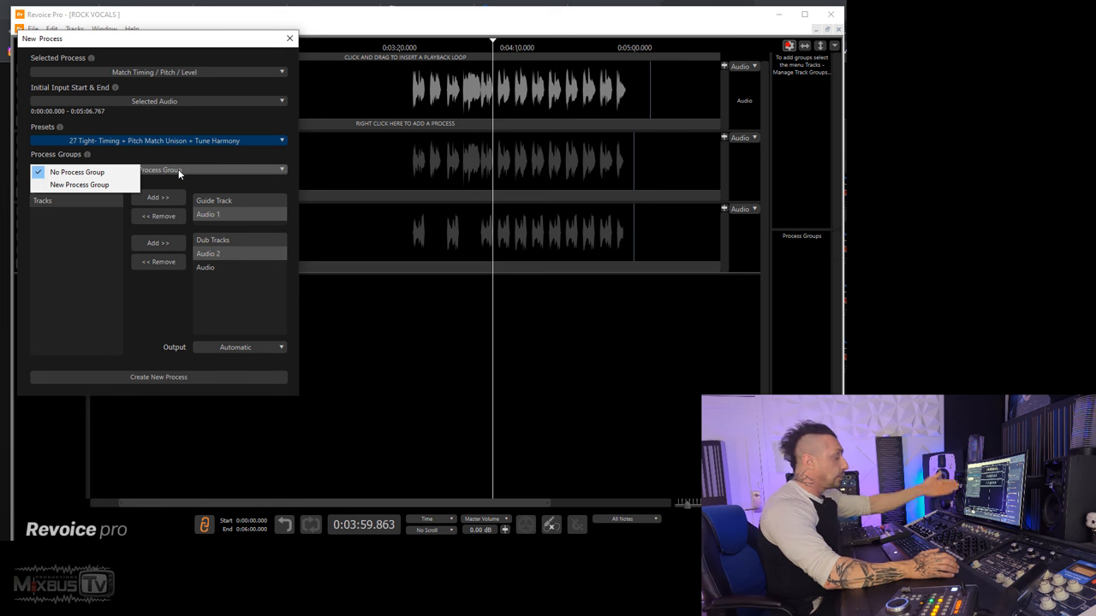
{"action": "mouse_move", "coordinate": [151, 182]}
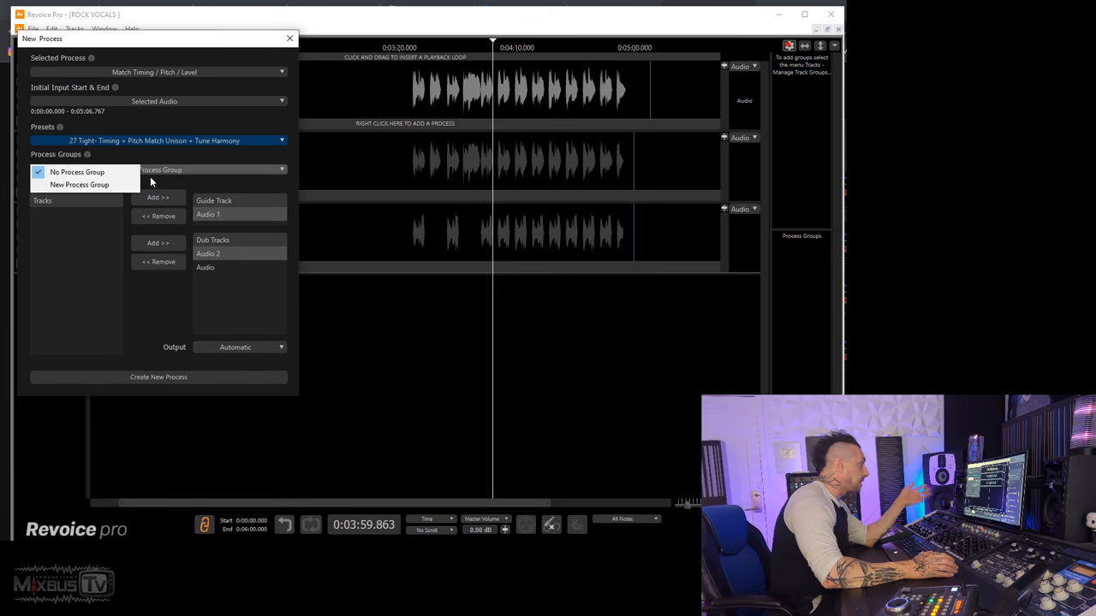
{"action": "left_click", "coordinate": [82, 185]}
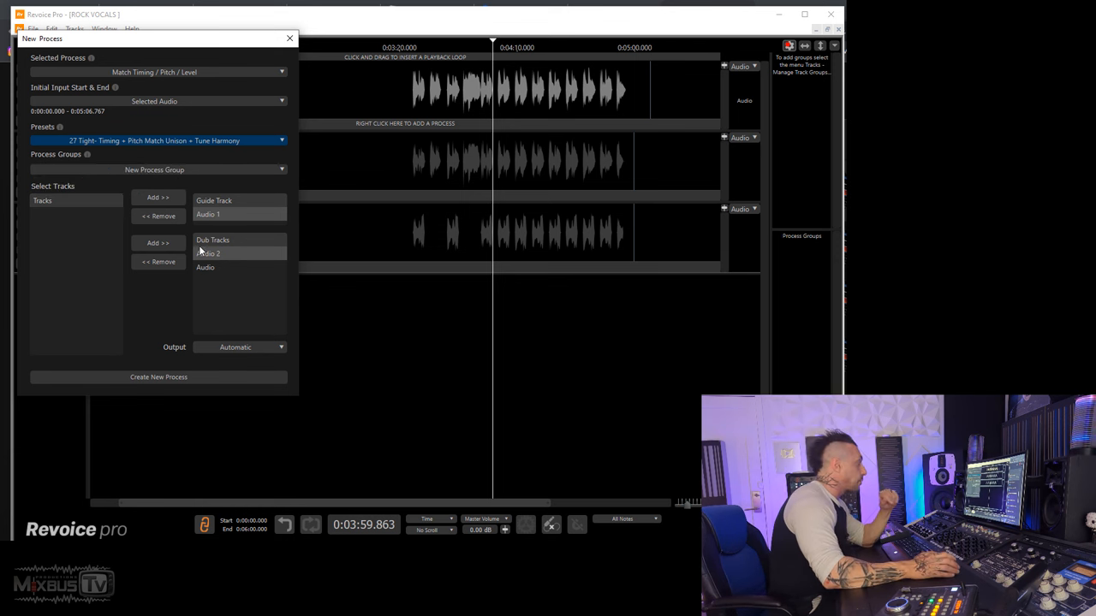
{"action": "left_click", "coordinate": [158, 377]}
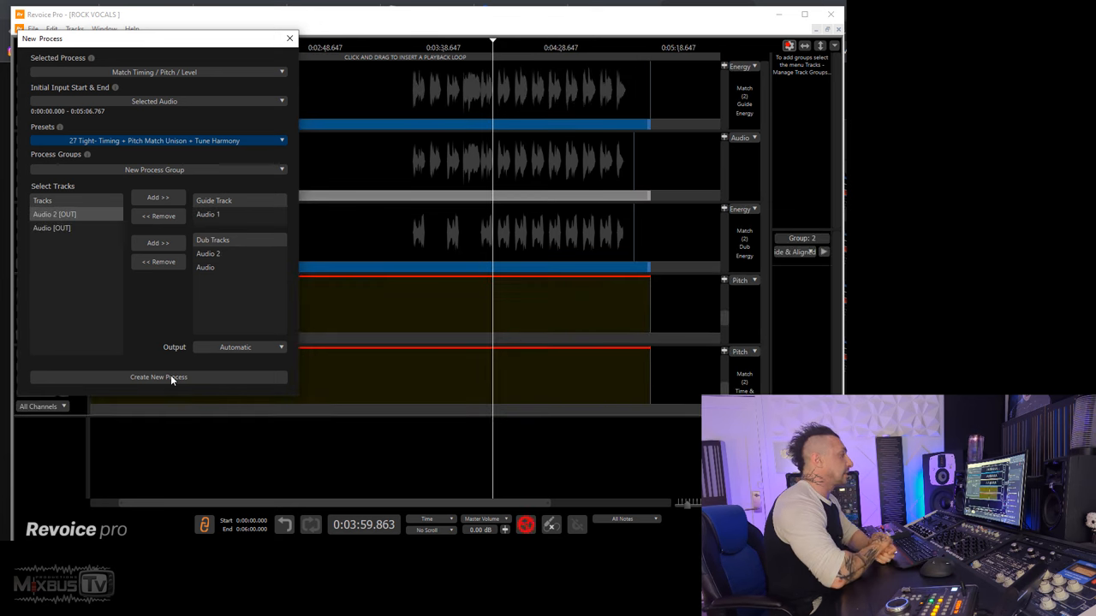
{"action": "left_click", "coordinate": [159, 377]}
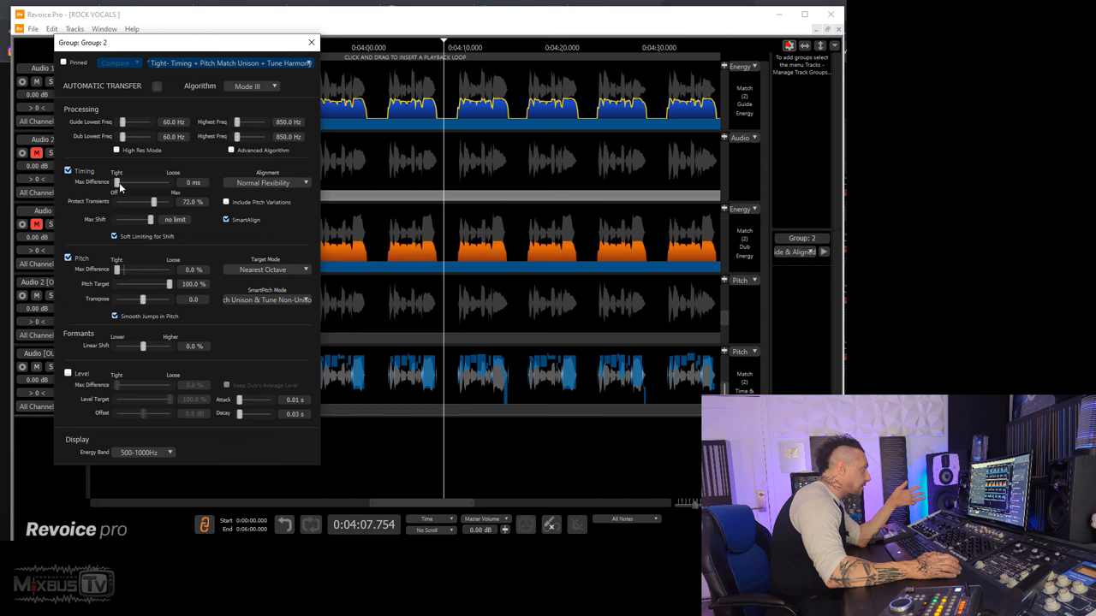
Set Group 2's Timing Max Difference to 26 ms and Pitch Max Difference to 11.6%.
{"action": "left_click_drag", "start_coordinate": [118, 182], "coordinate": [131, 182]}
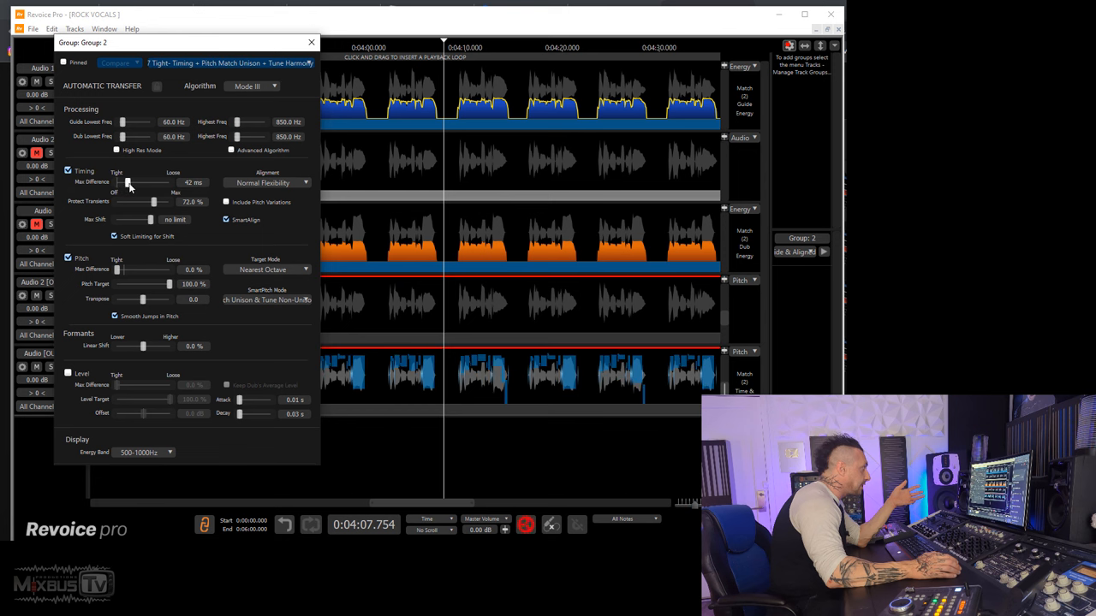
{"action": "left_click_drag", "start_coordinate": [129, 182], "coordinate": [143, 182]}
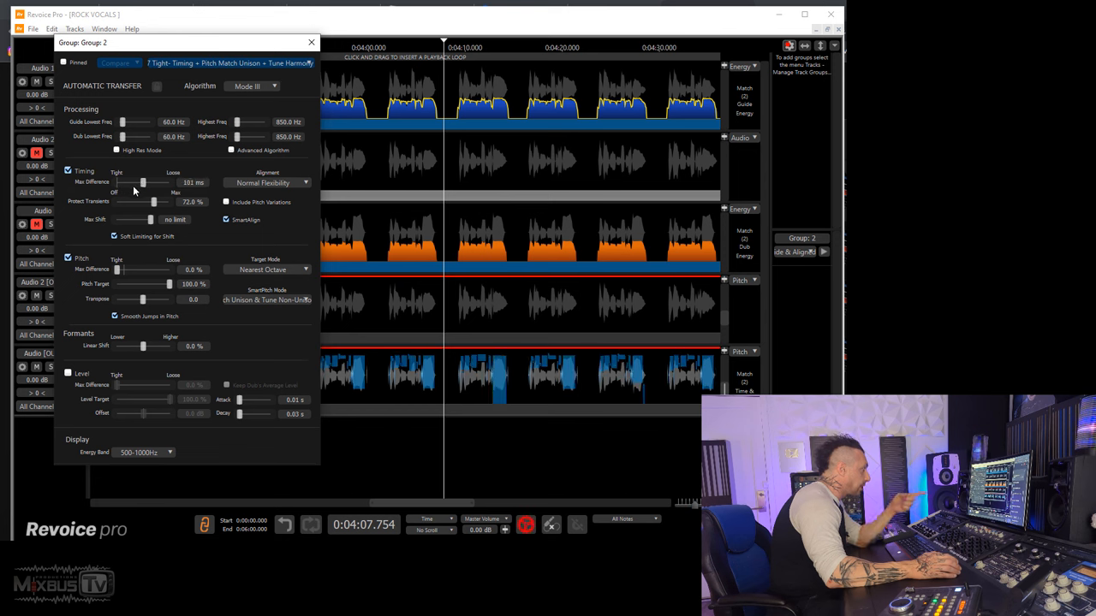
{"action": "left_click_drag", "start_coordinate": [142, 182], "coordinate": [122, 182]}
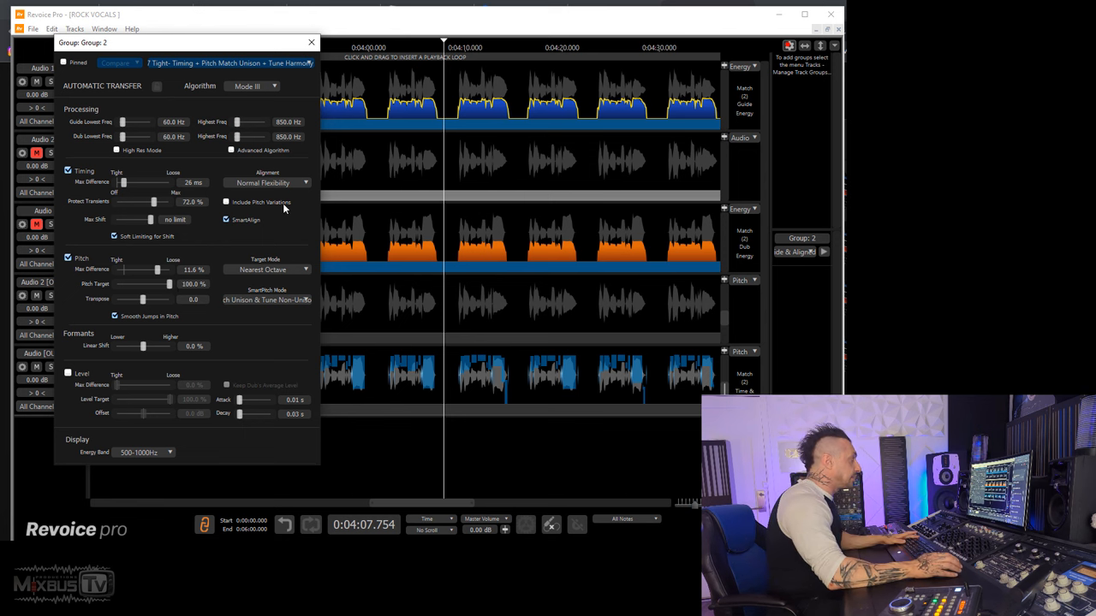
{"action": "left_click", "coordinate": [308, 41]}
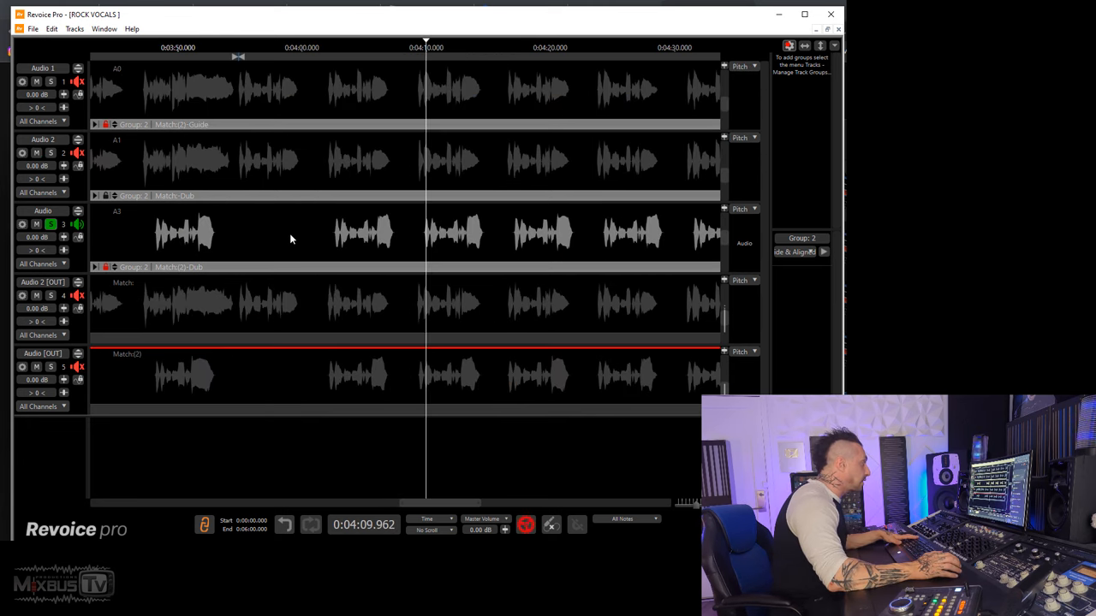
Add Adjust Pitch/Timing/Level to the harmony and set Center Note correction to 88.9%.
{"action": "right_click", "coordinate": [291, 239]}
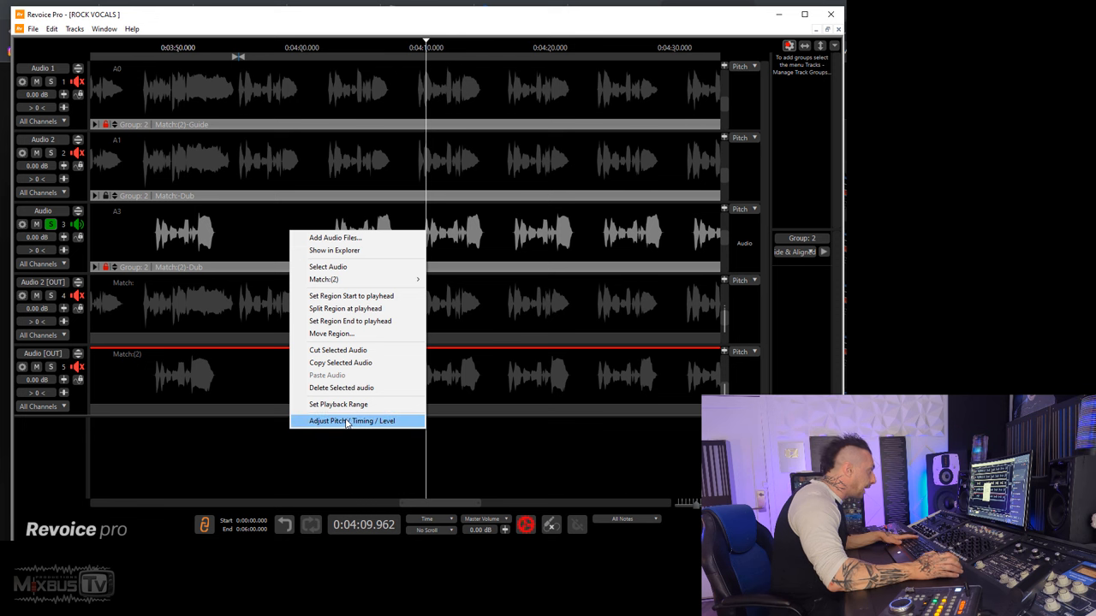
{"action": "left_click", "coordinate": [352, 421]}
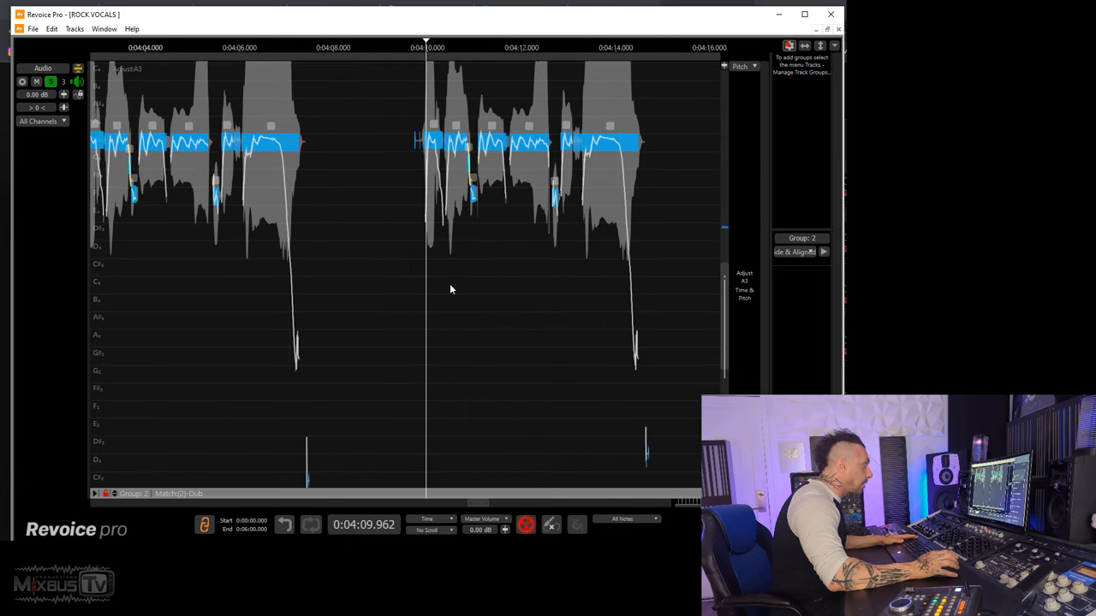
{"action": "right_click", "coordinate": [451, 290]}
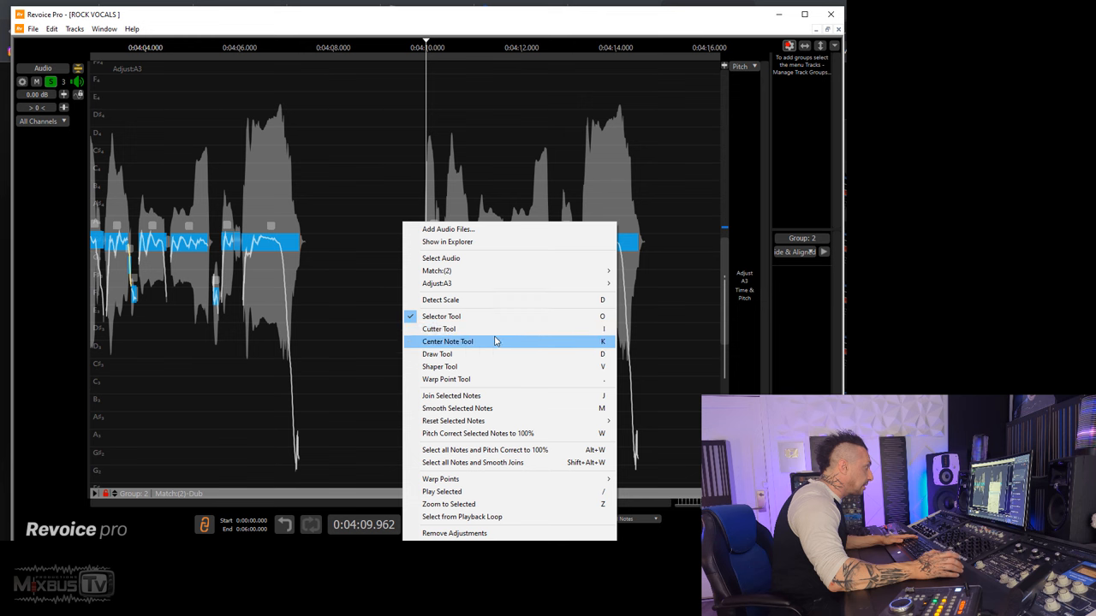
{"action": "left_click", "coordinate": [446, 341]}
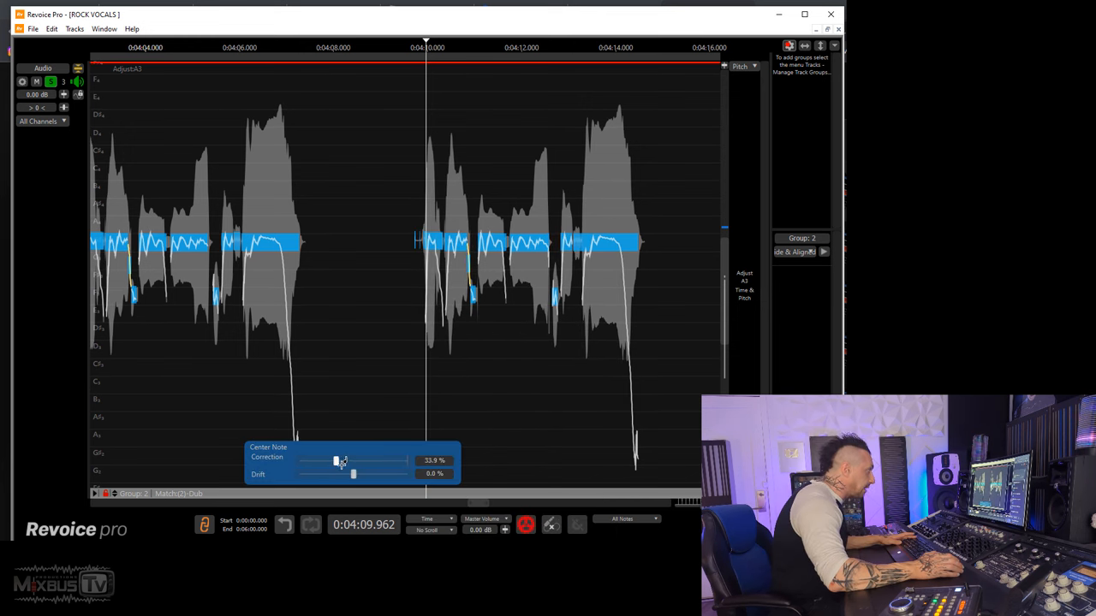
{"action": "left_click_drag", "start_coordinate": [337, 460], "coordinate": [391, 460]}
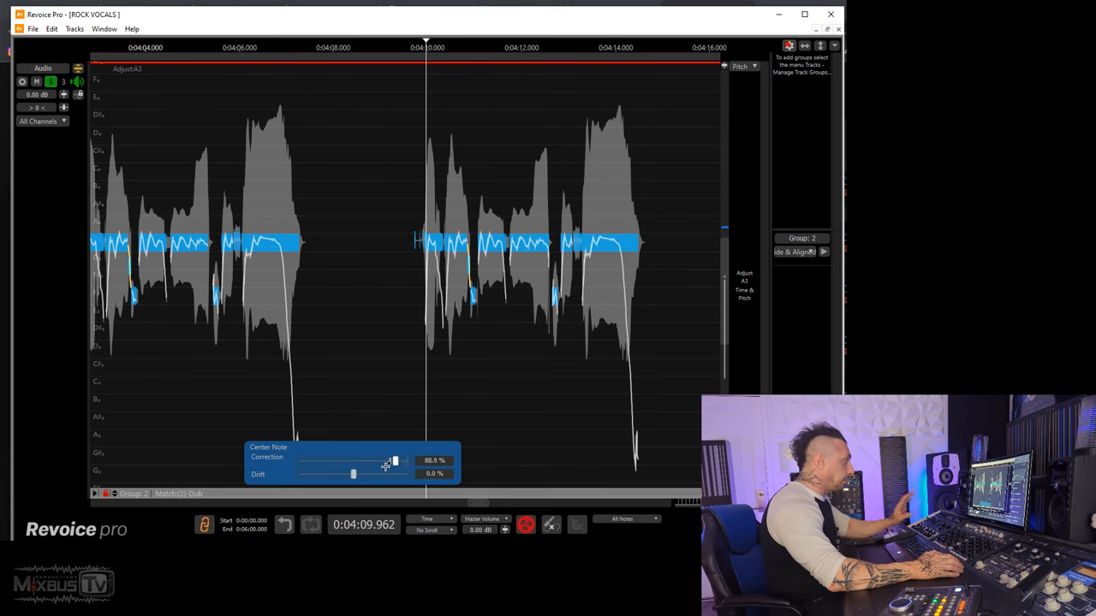
{"action": "left_click_drag", "start_coordinate": [389, 460], "coordinate": [407, 461]}
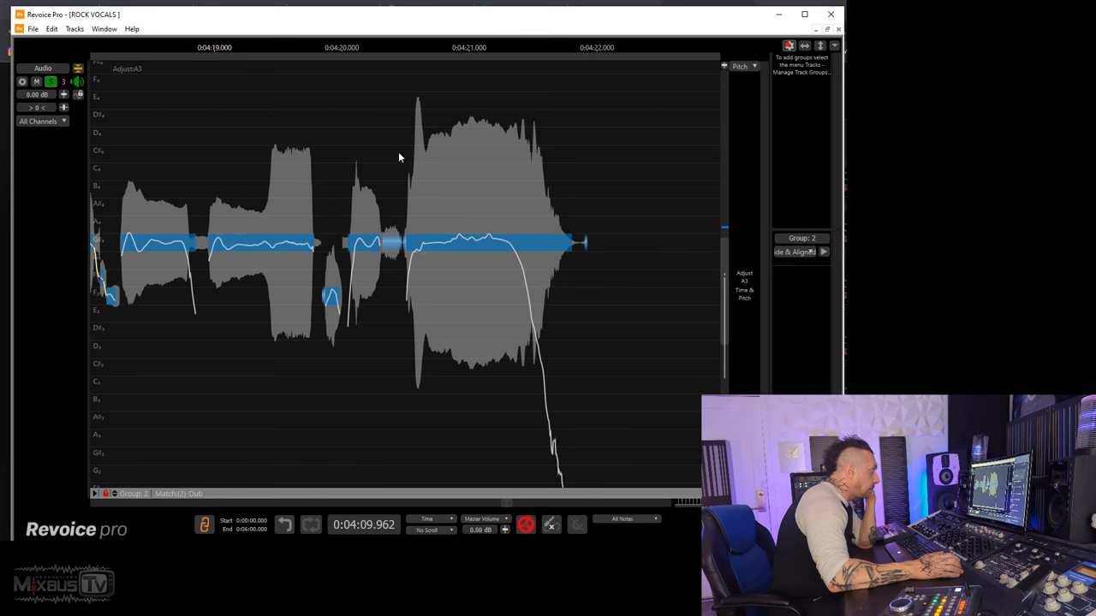
Pitch-correct the selected harmony notes to 100%, then bring up Audio 1's adjust options.
{"action": "right_click", "coordinate": [488, 239]}
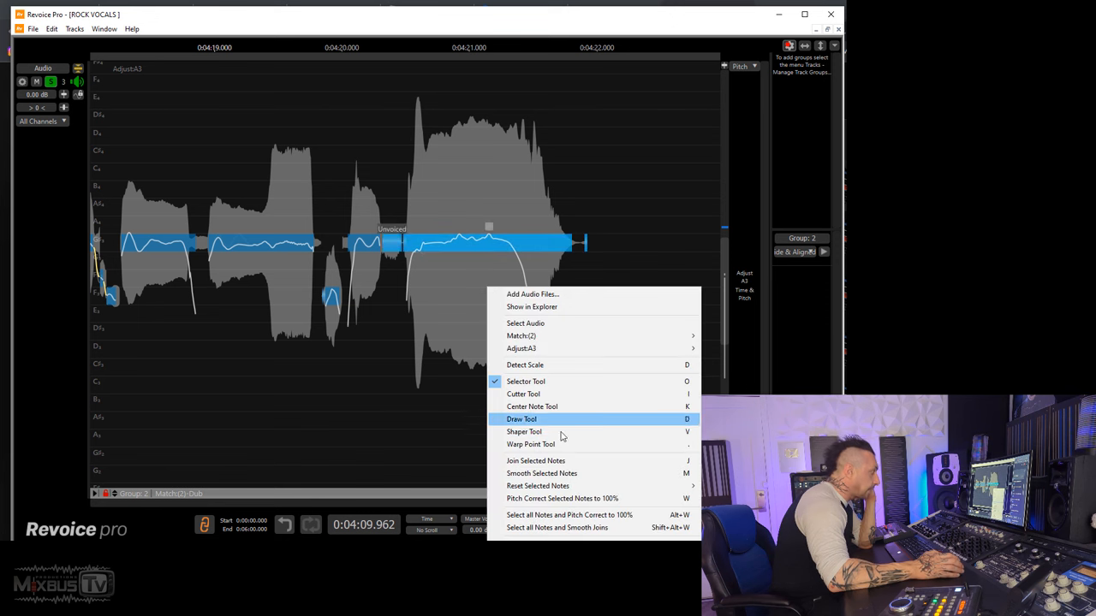
{"action": "mouse_move", "coordinate": [583, 498]}
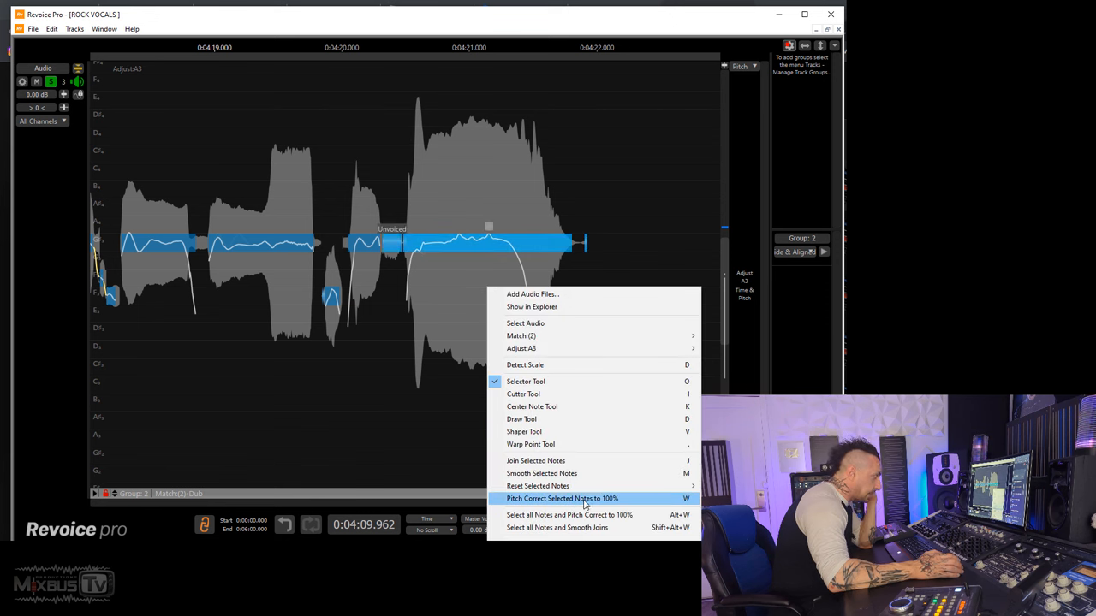
{"action": "left_click", "coordinate": [562, 498]}
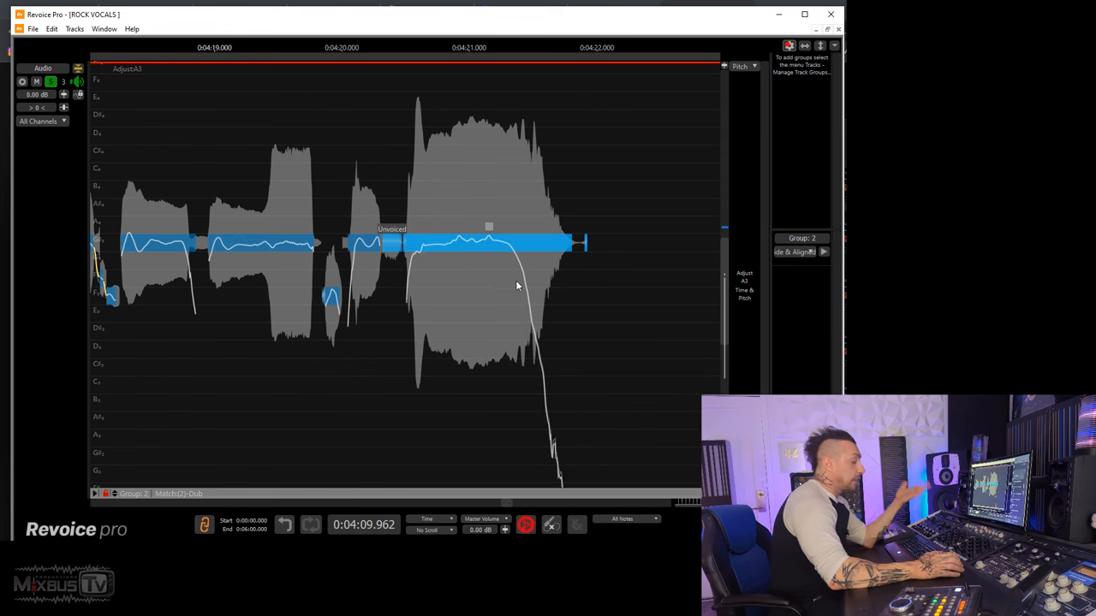
{"action": "right_click", "coordinate": [529, 287]}
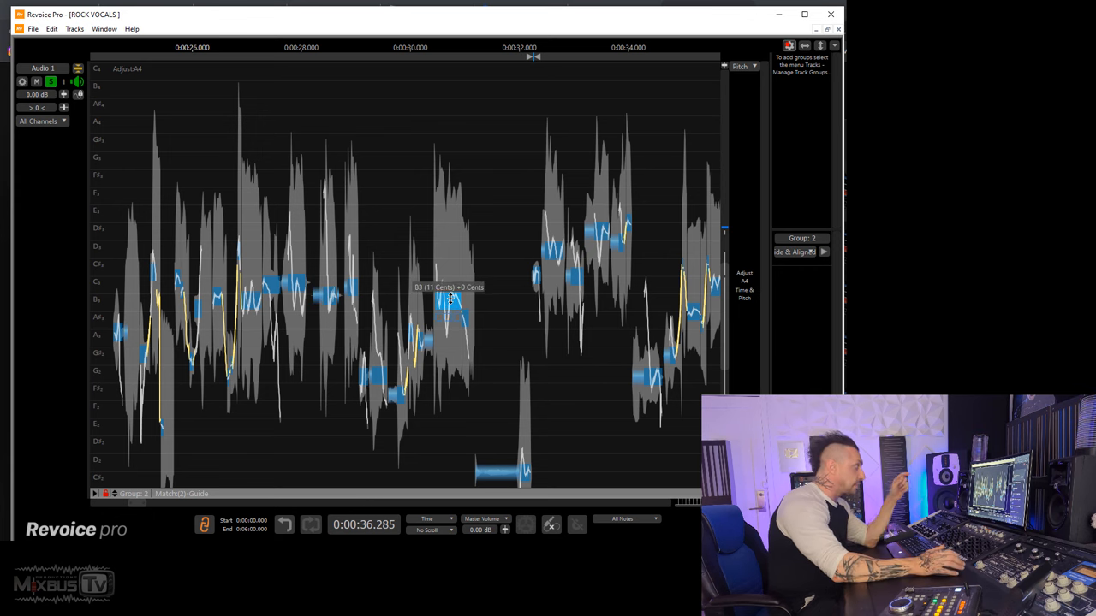
{"action": "mouse_move", "coordinate": [496, 211]}
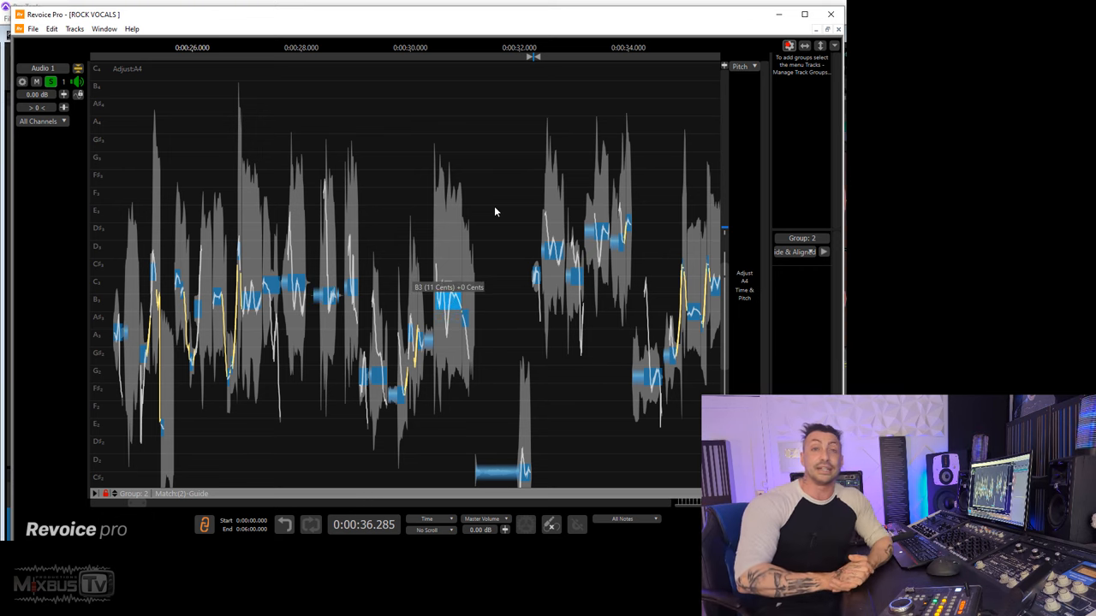